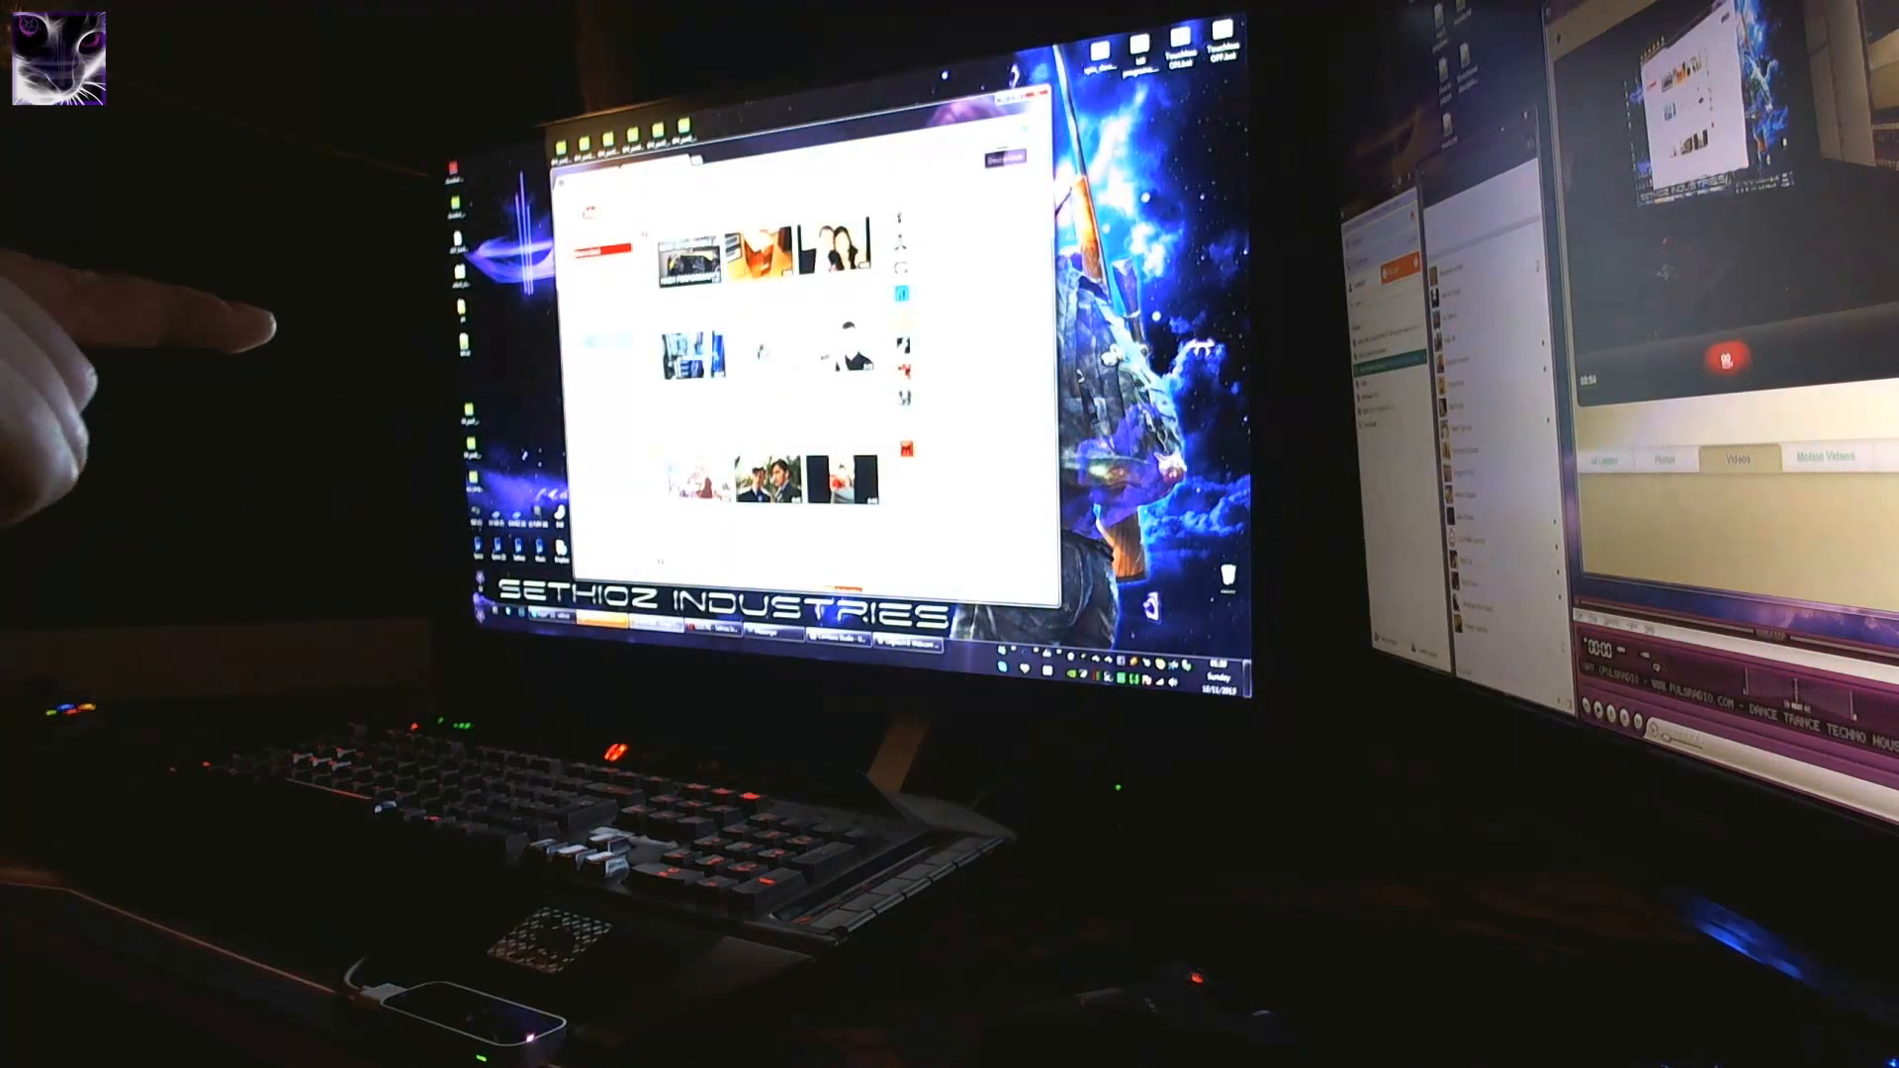
mouse_move(424, 351)
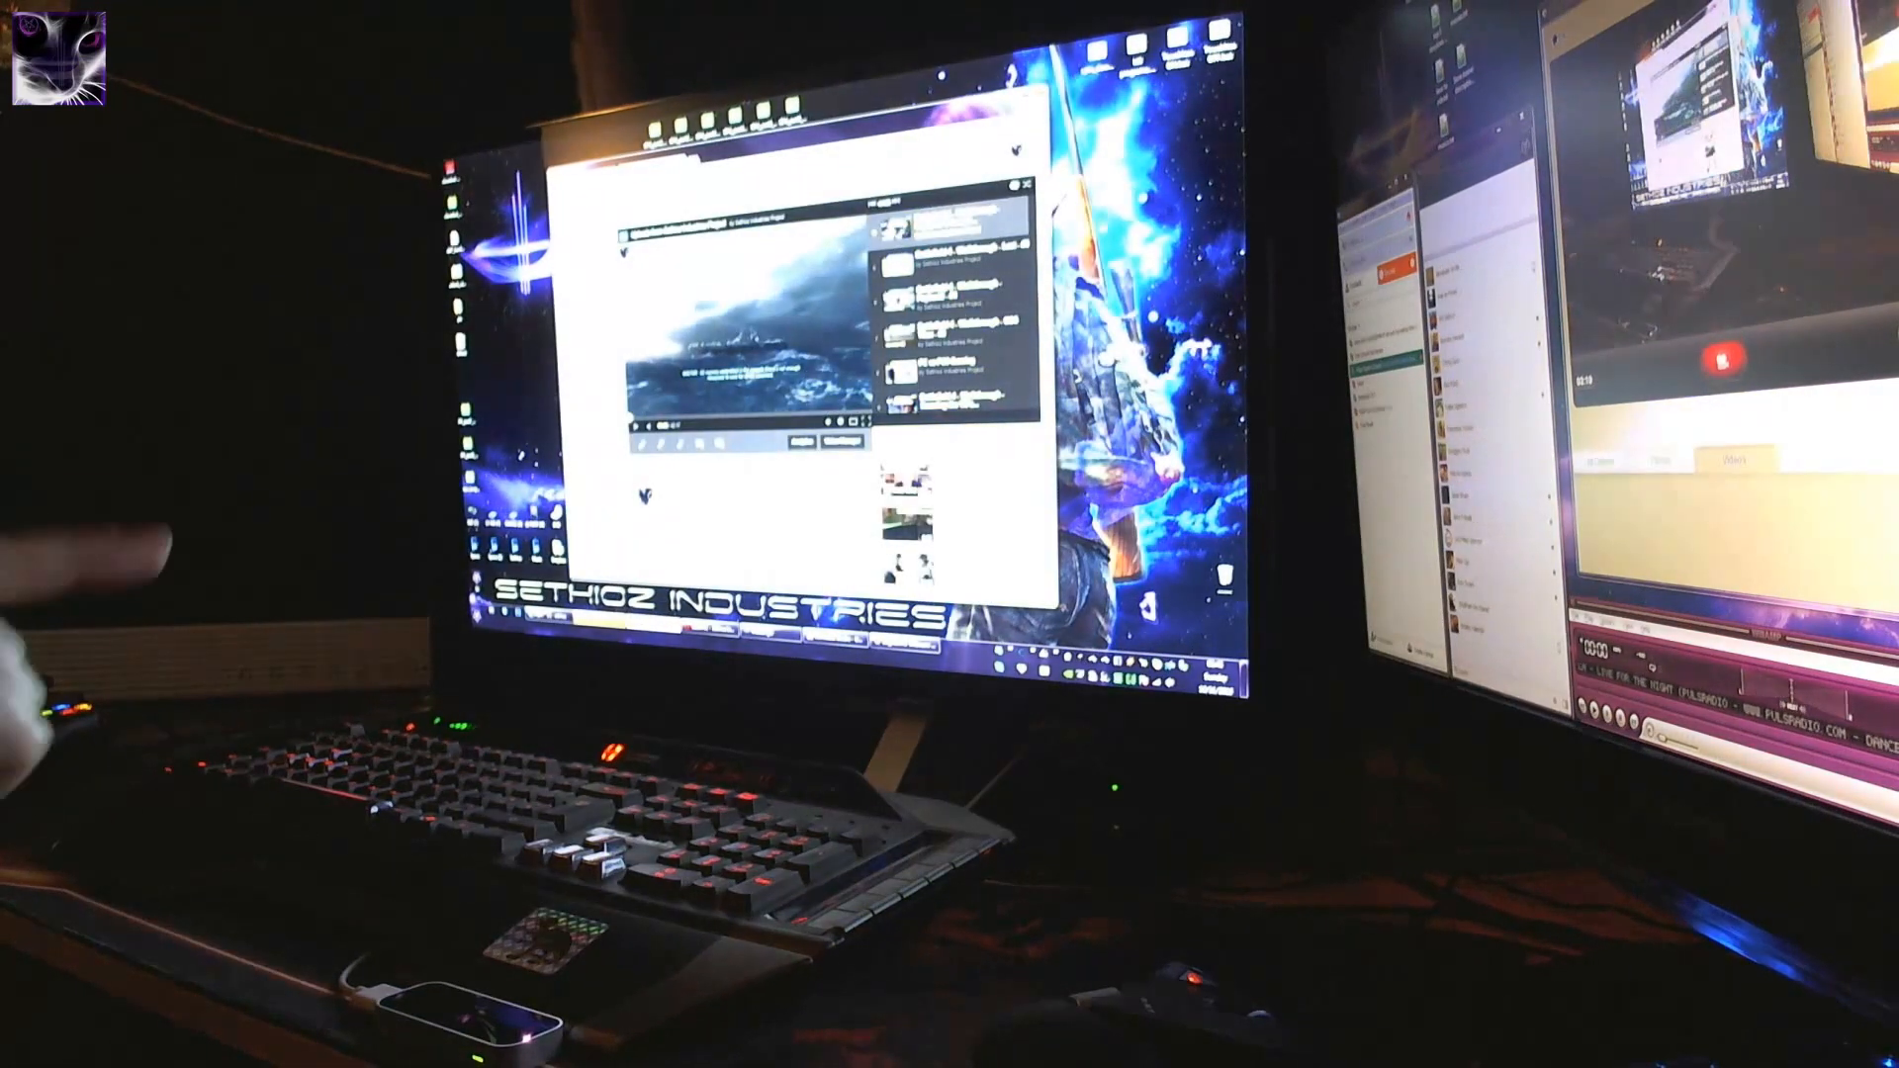
mouse_move(424, 291)
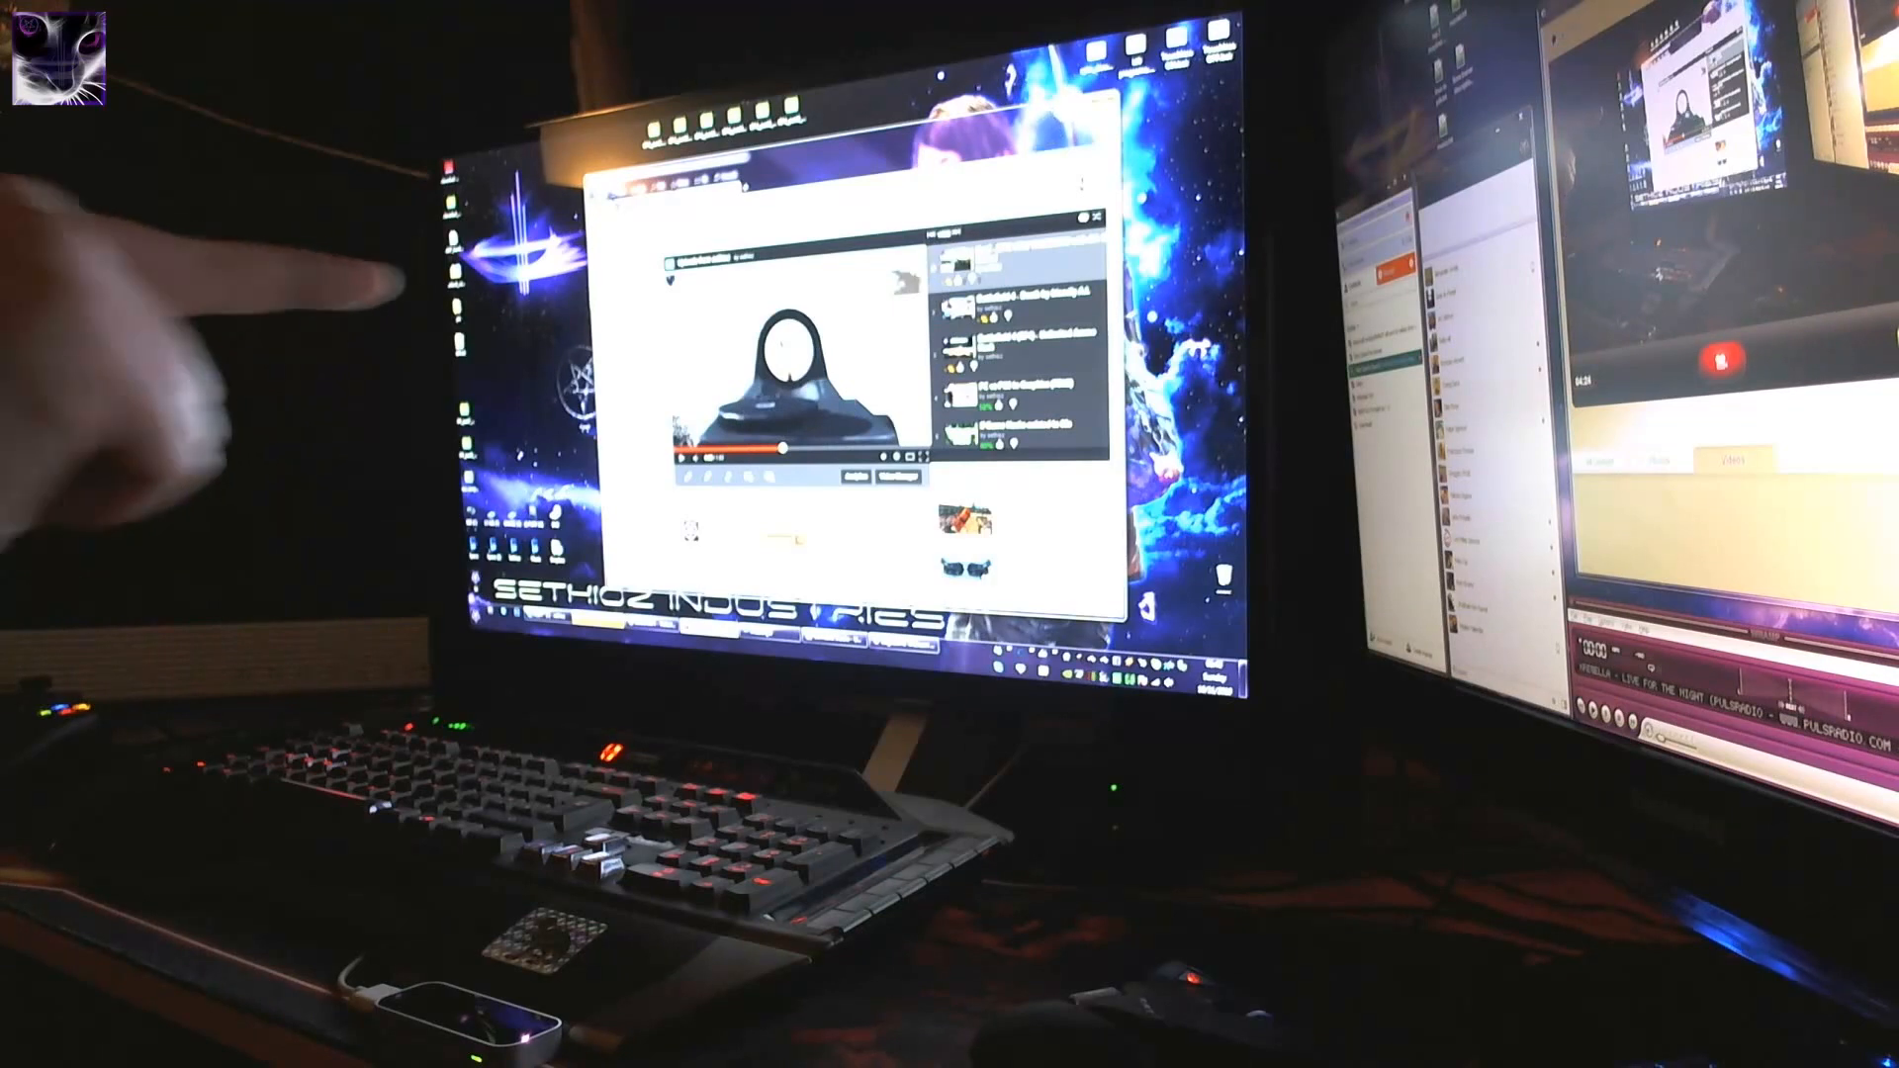
left_click(1094, 219)
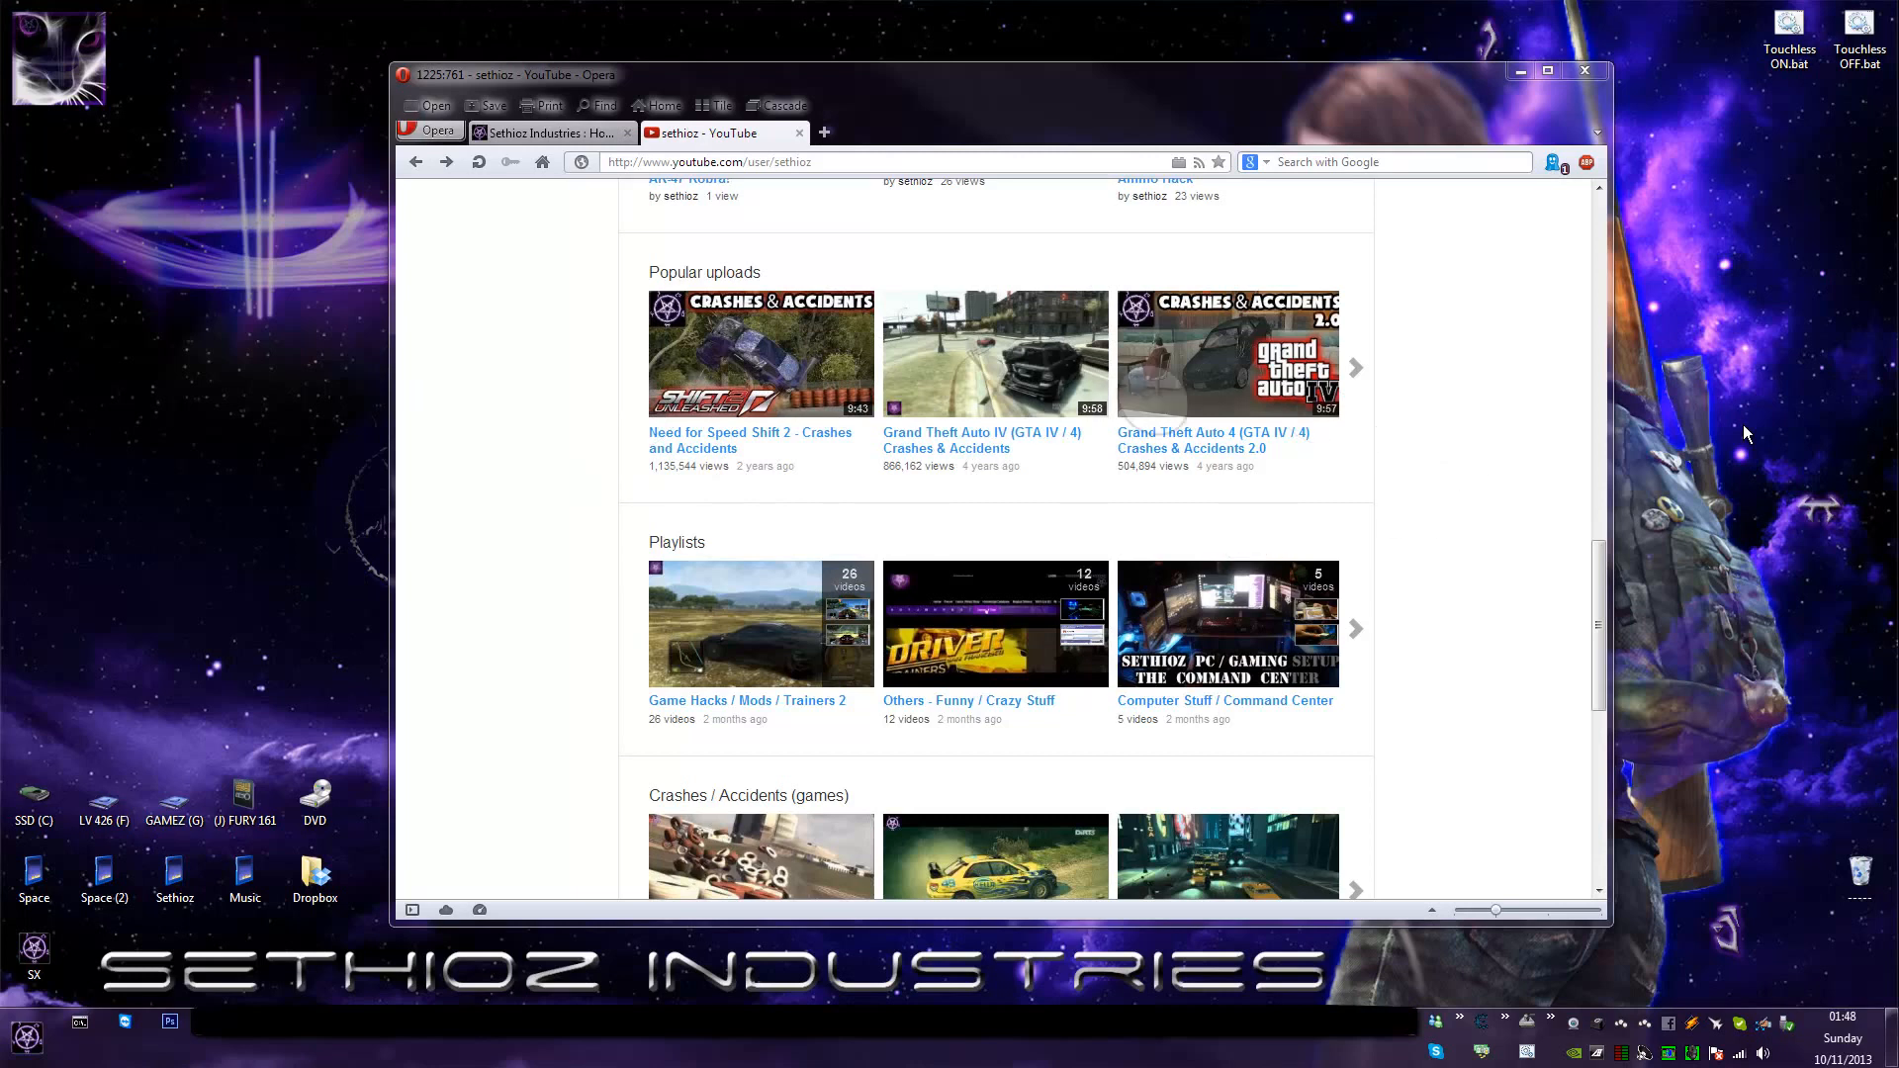
Play the Need for Speed Shift 2 video, then pick the GTA IV crash video from the playlist.
scroll("down", 3)
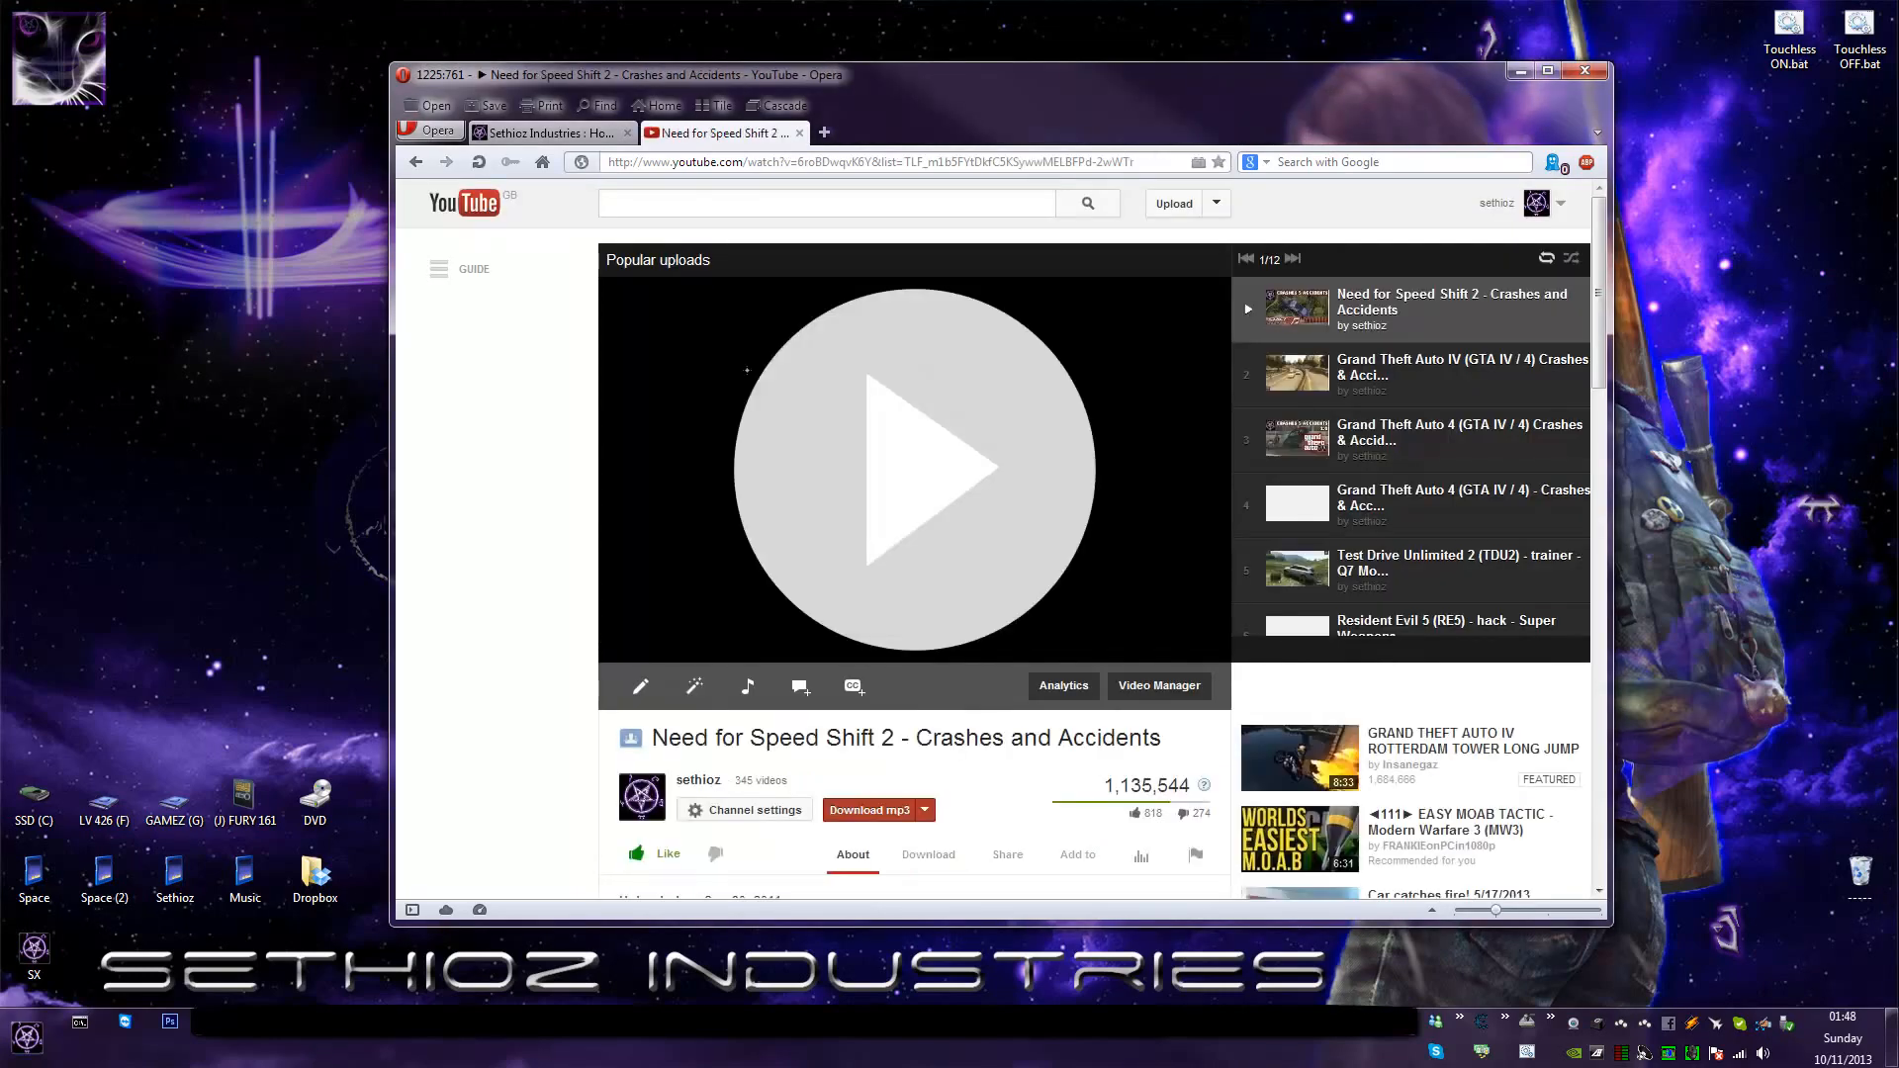
left_click(912, 469)
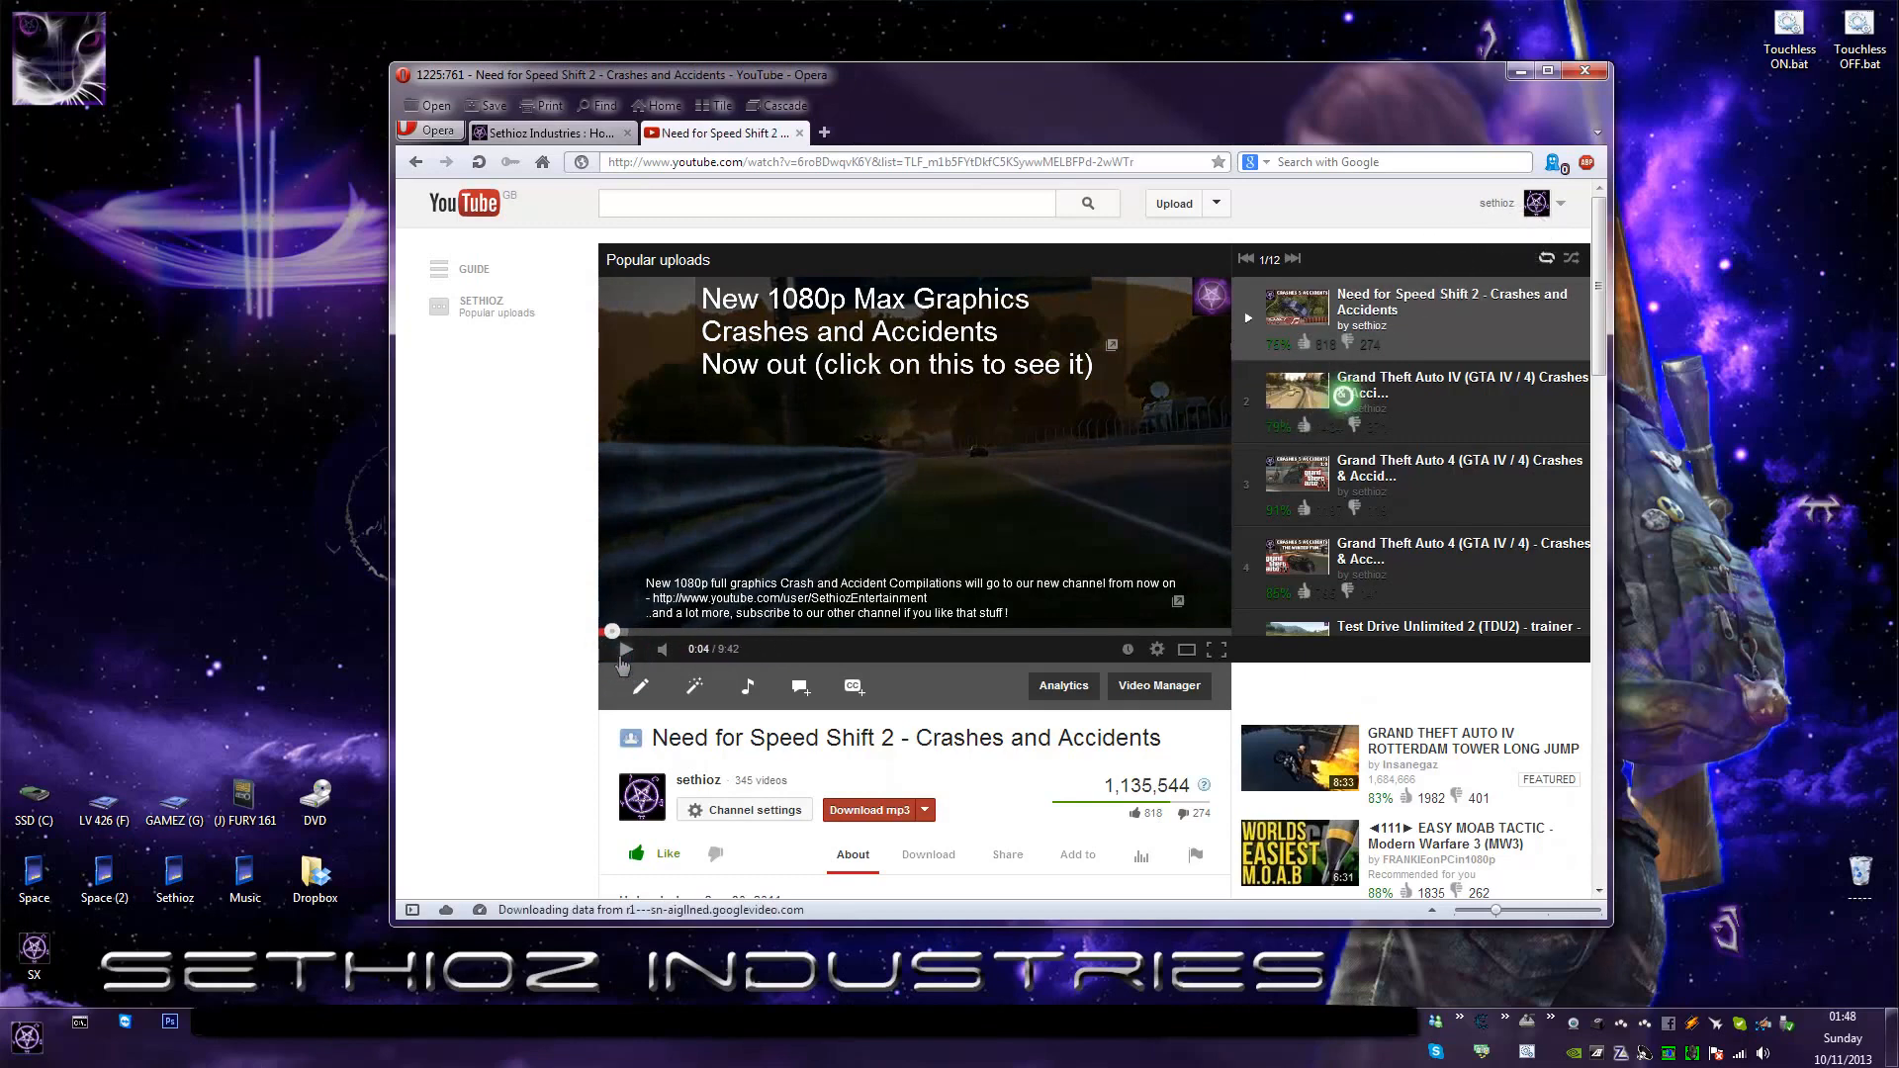
left_click(1453, 388)
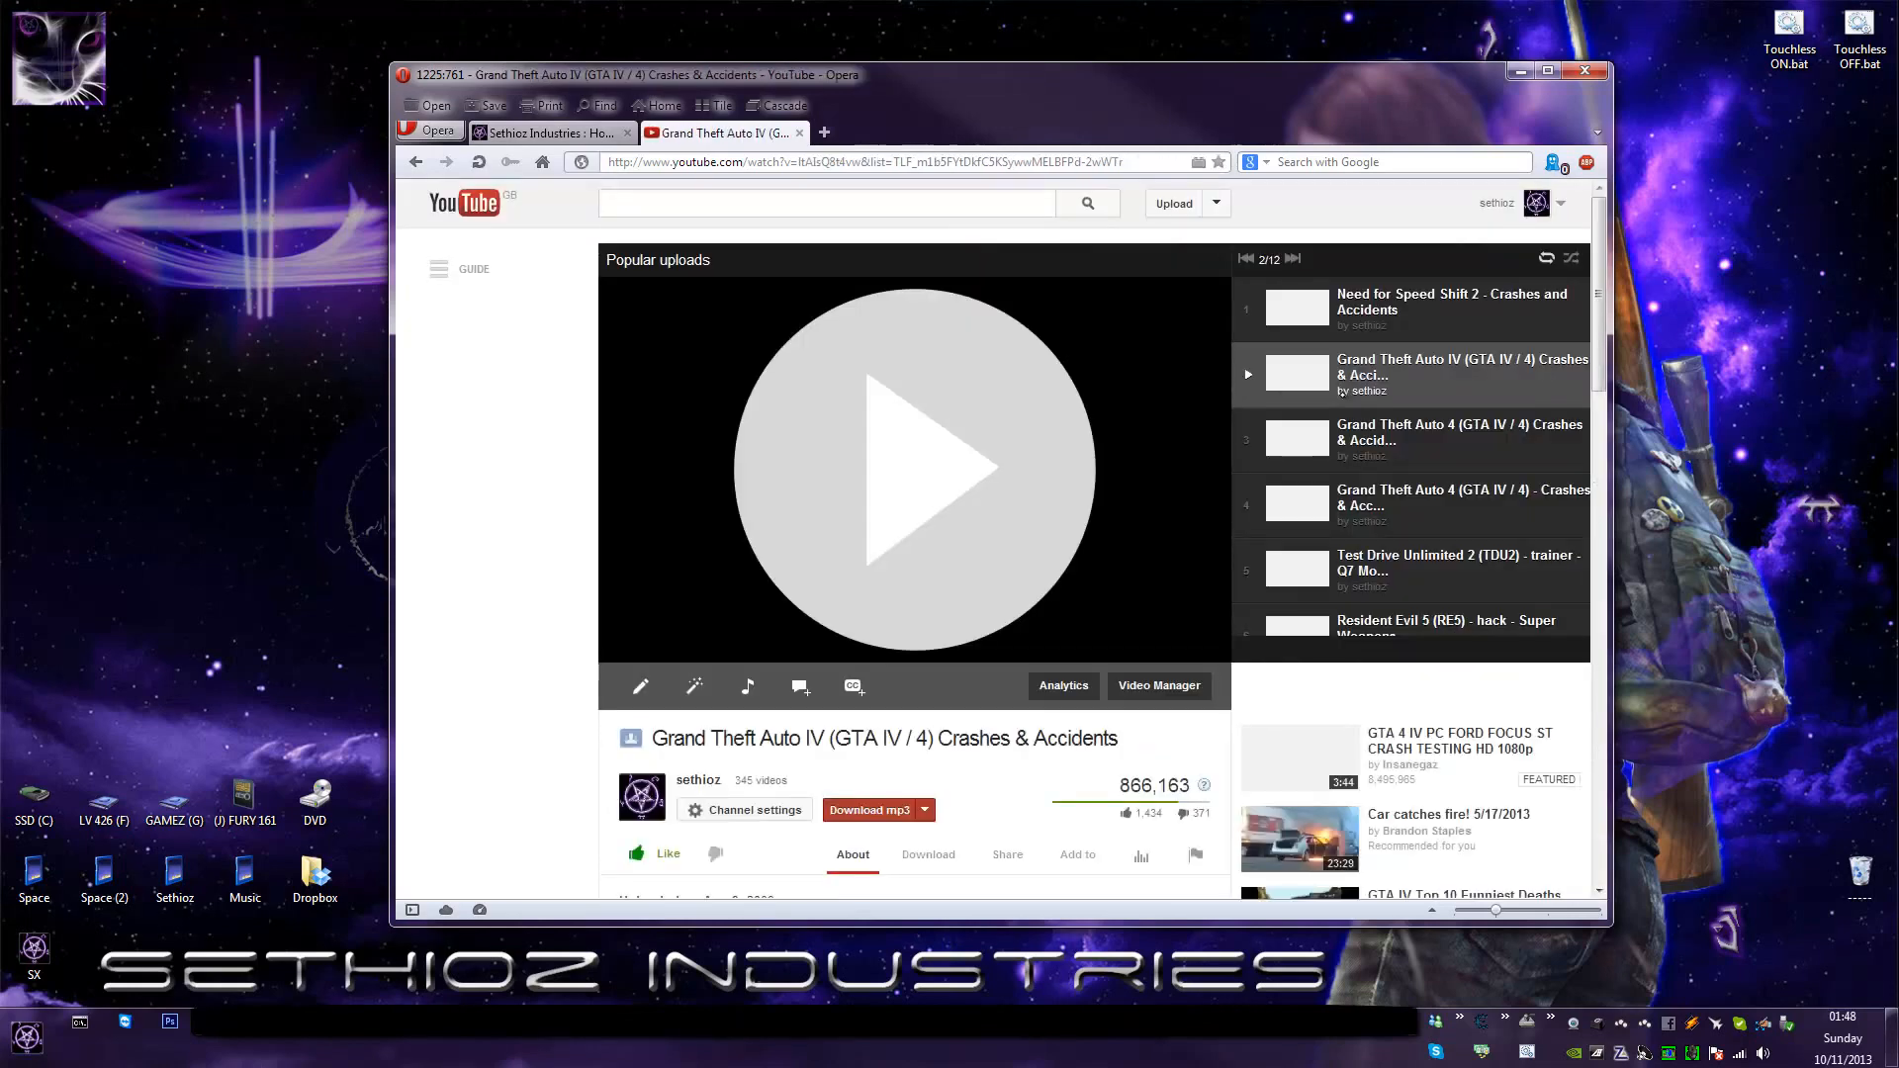
left_click(912, 468)
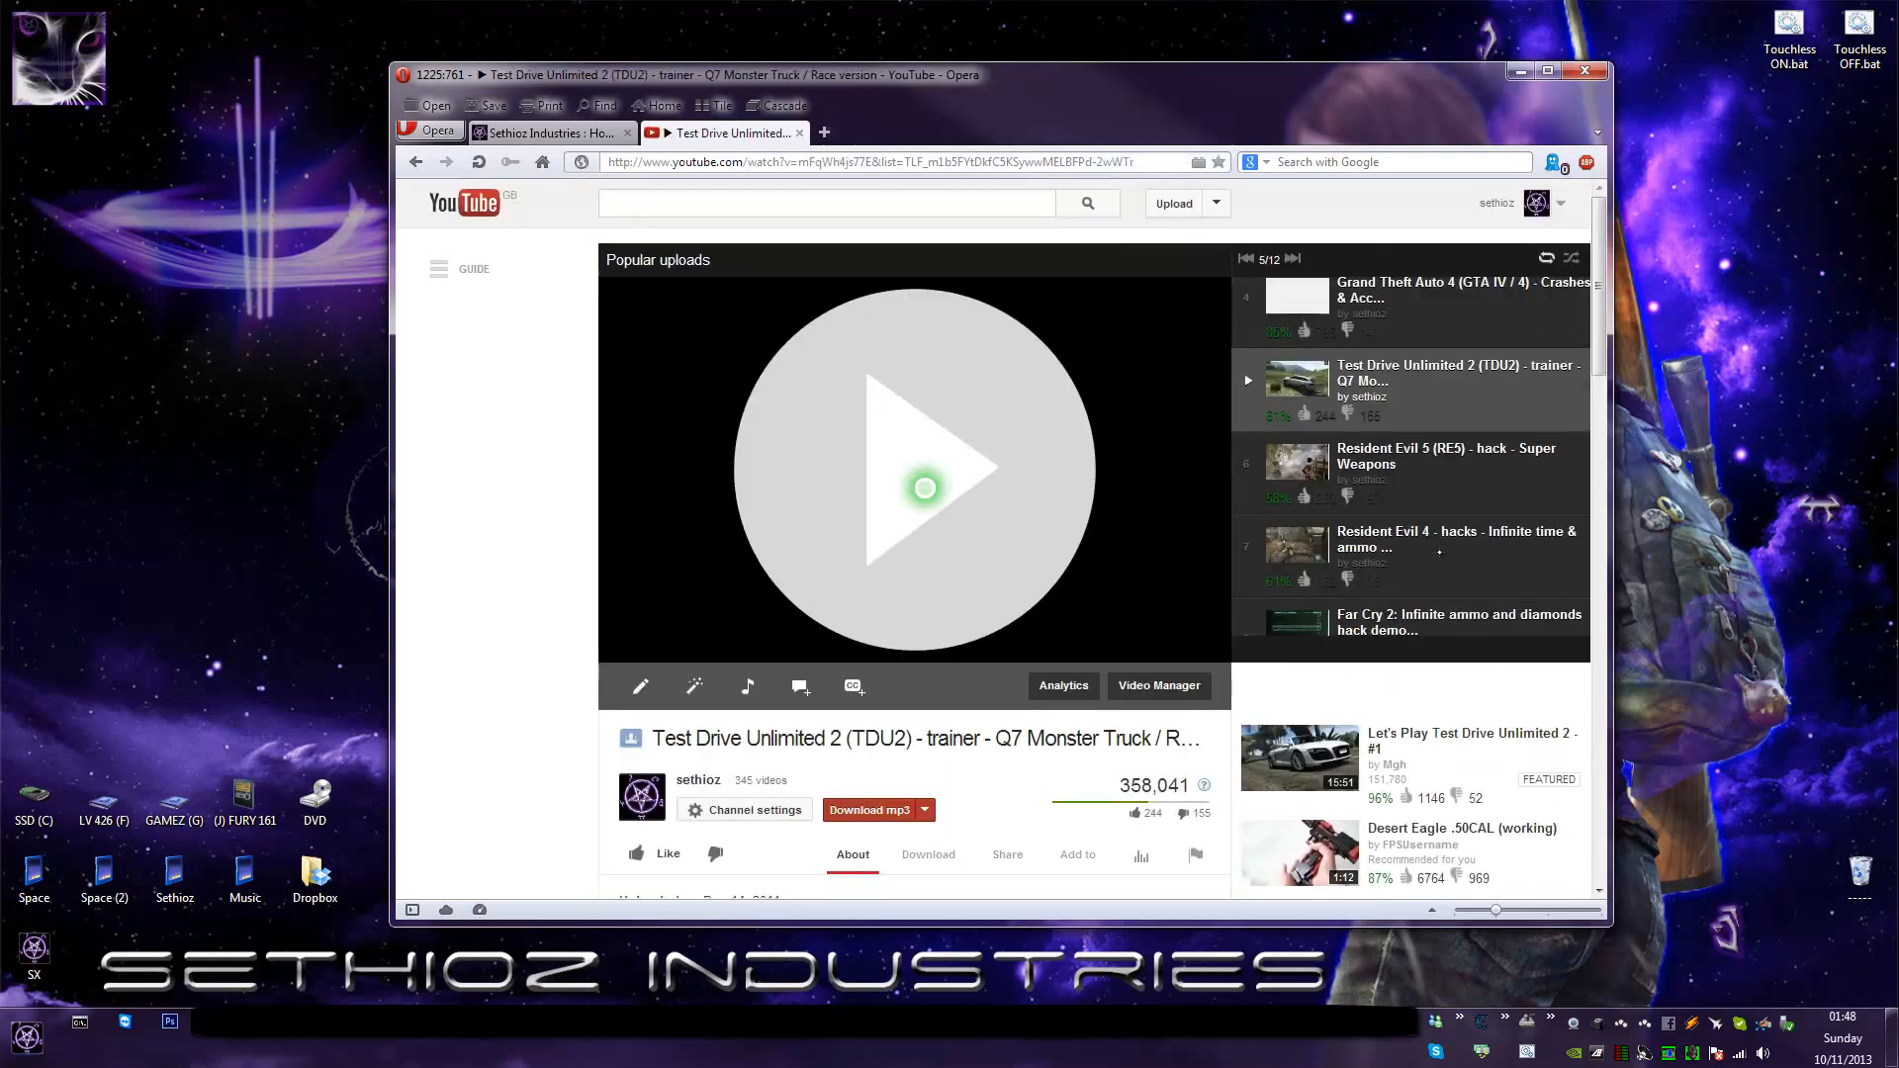
Play the Test Drive Unlimited 2 playlist video and then pause it.
left_click(917, 468)
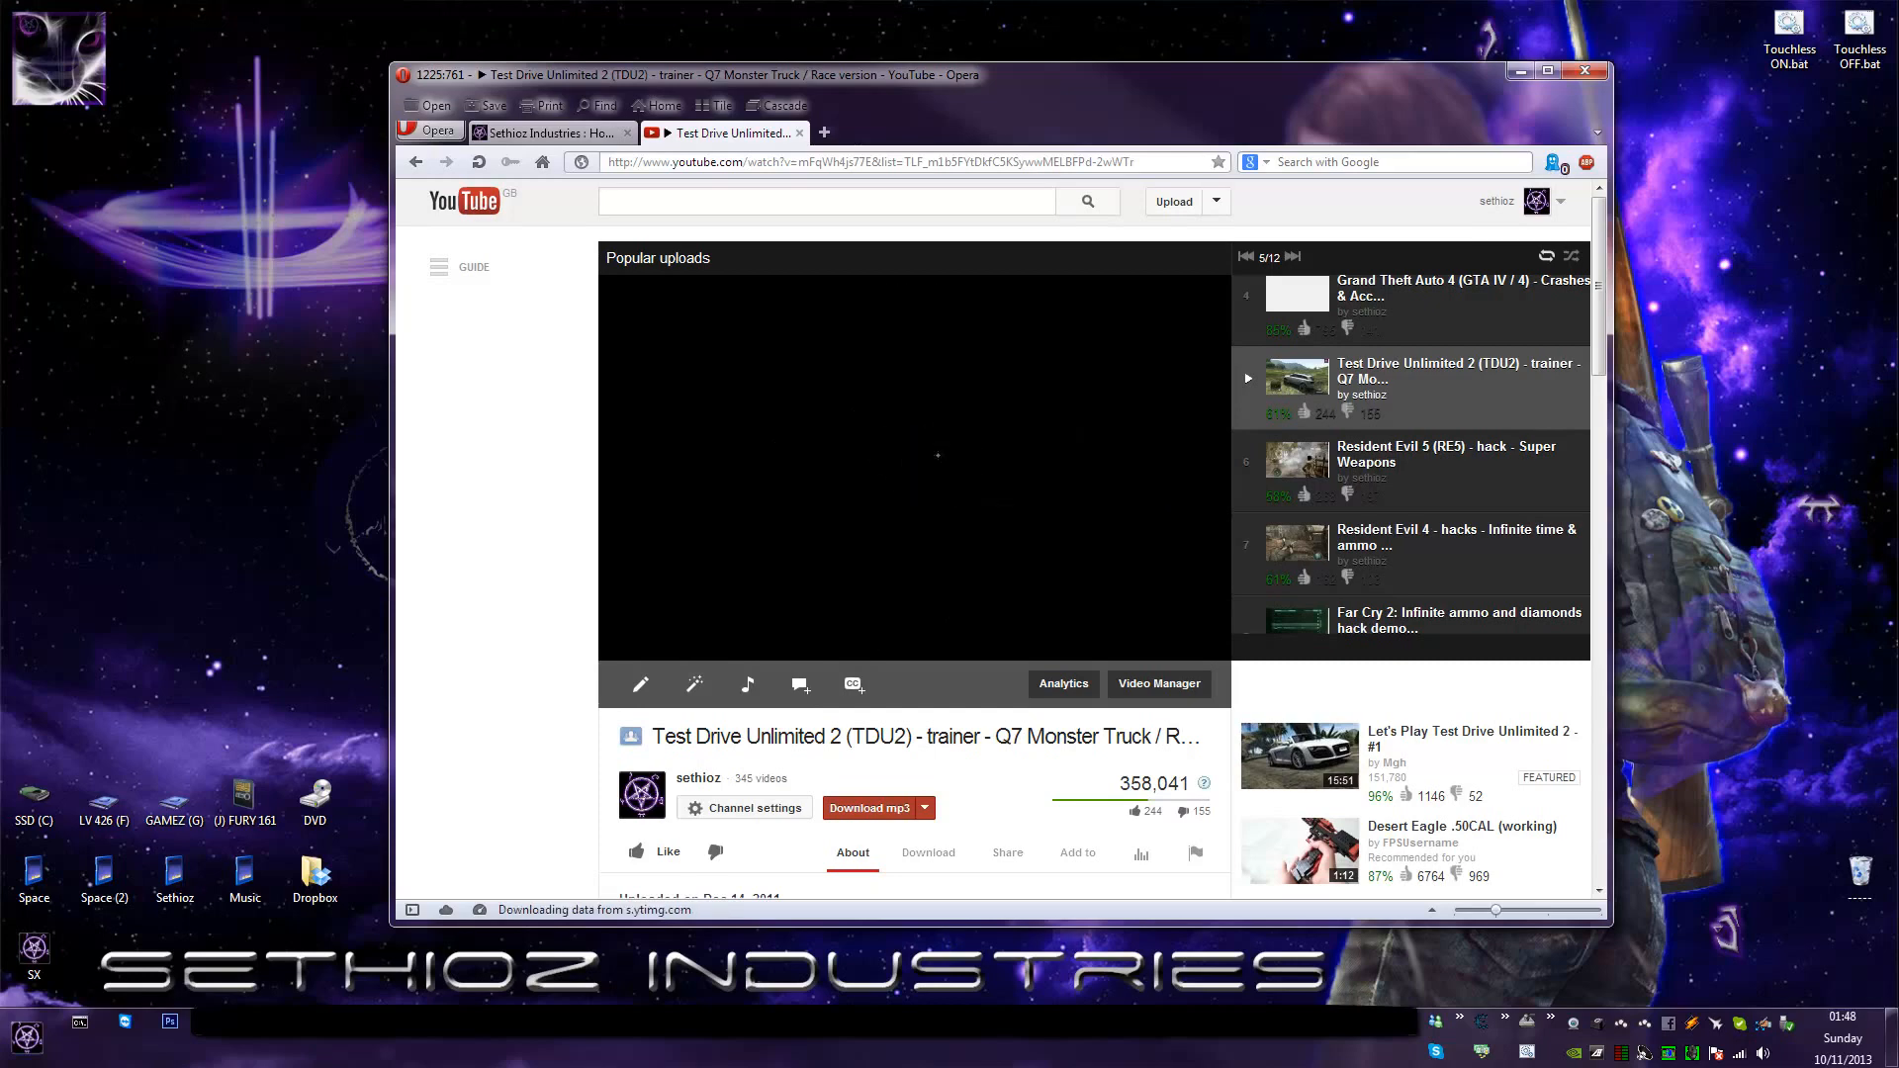
left_click(911, 465)
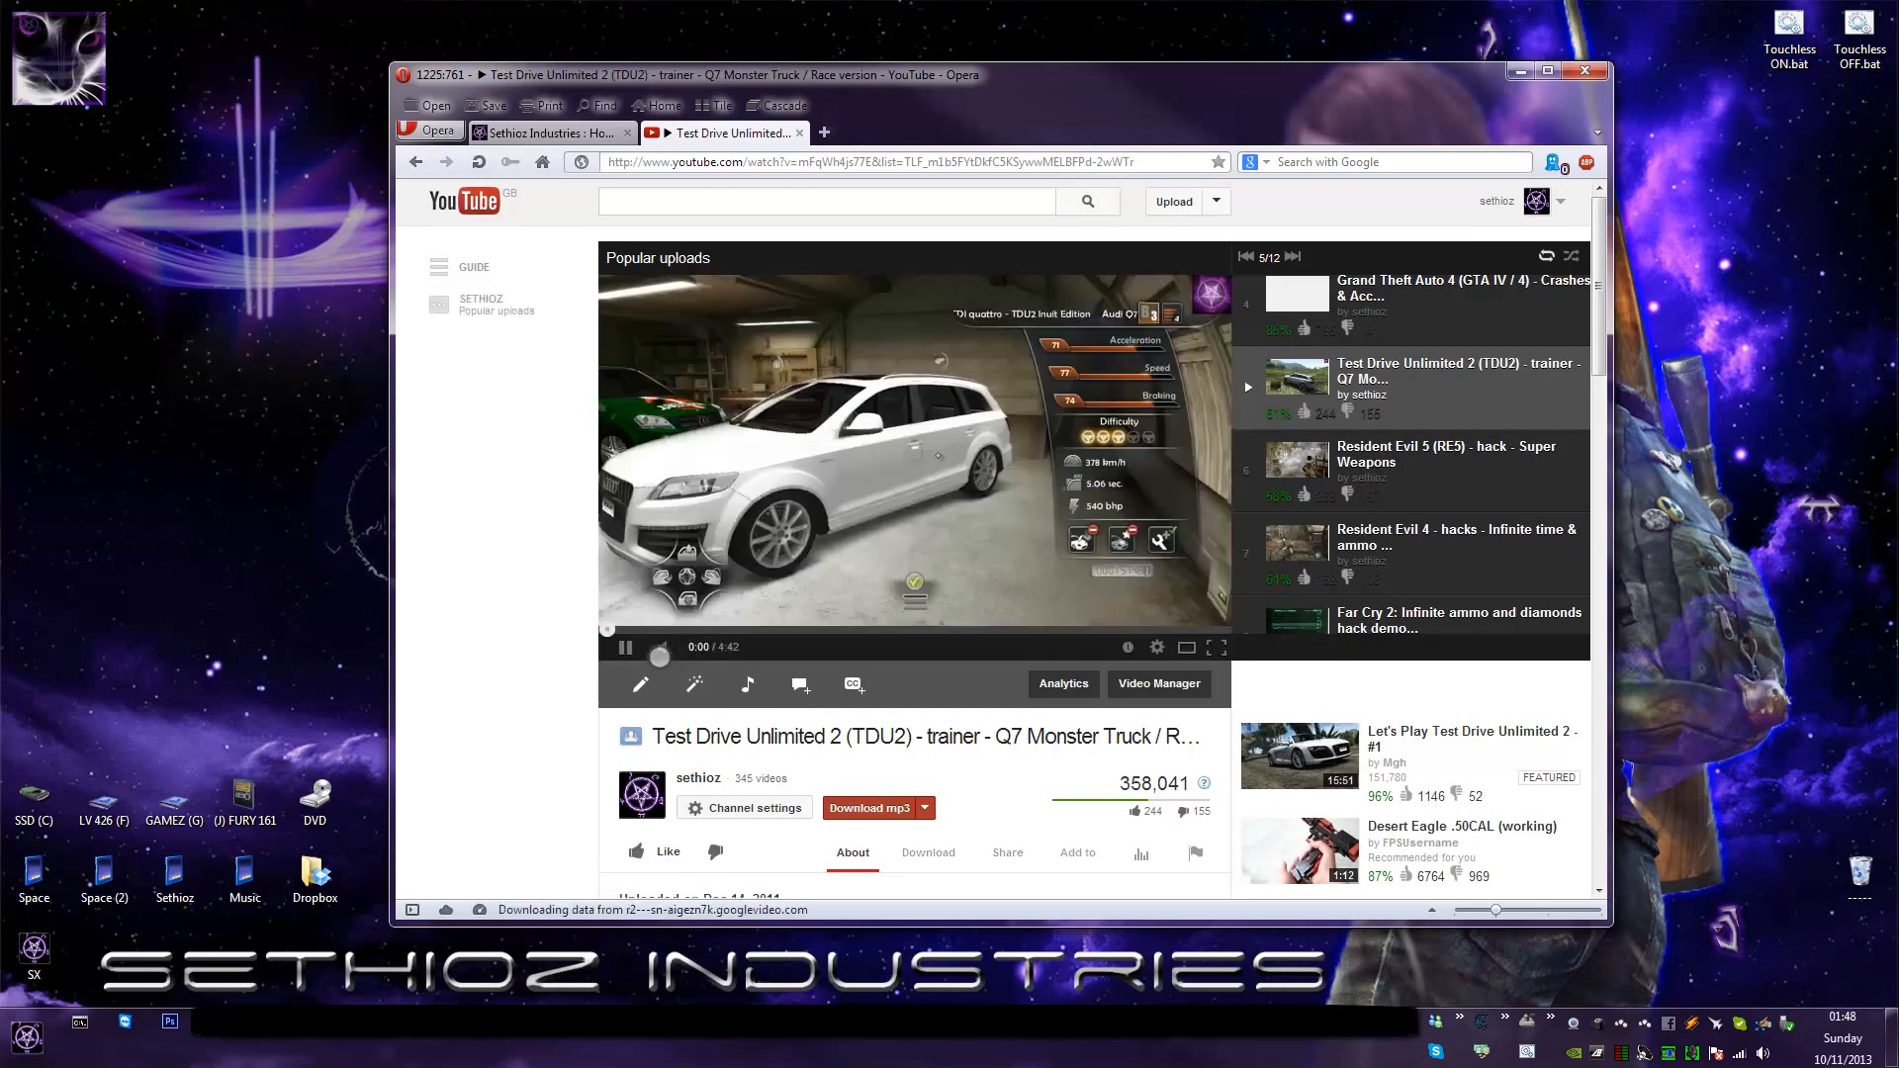
left_click(625, 646)
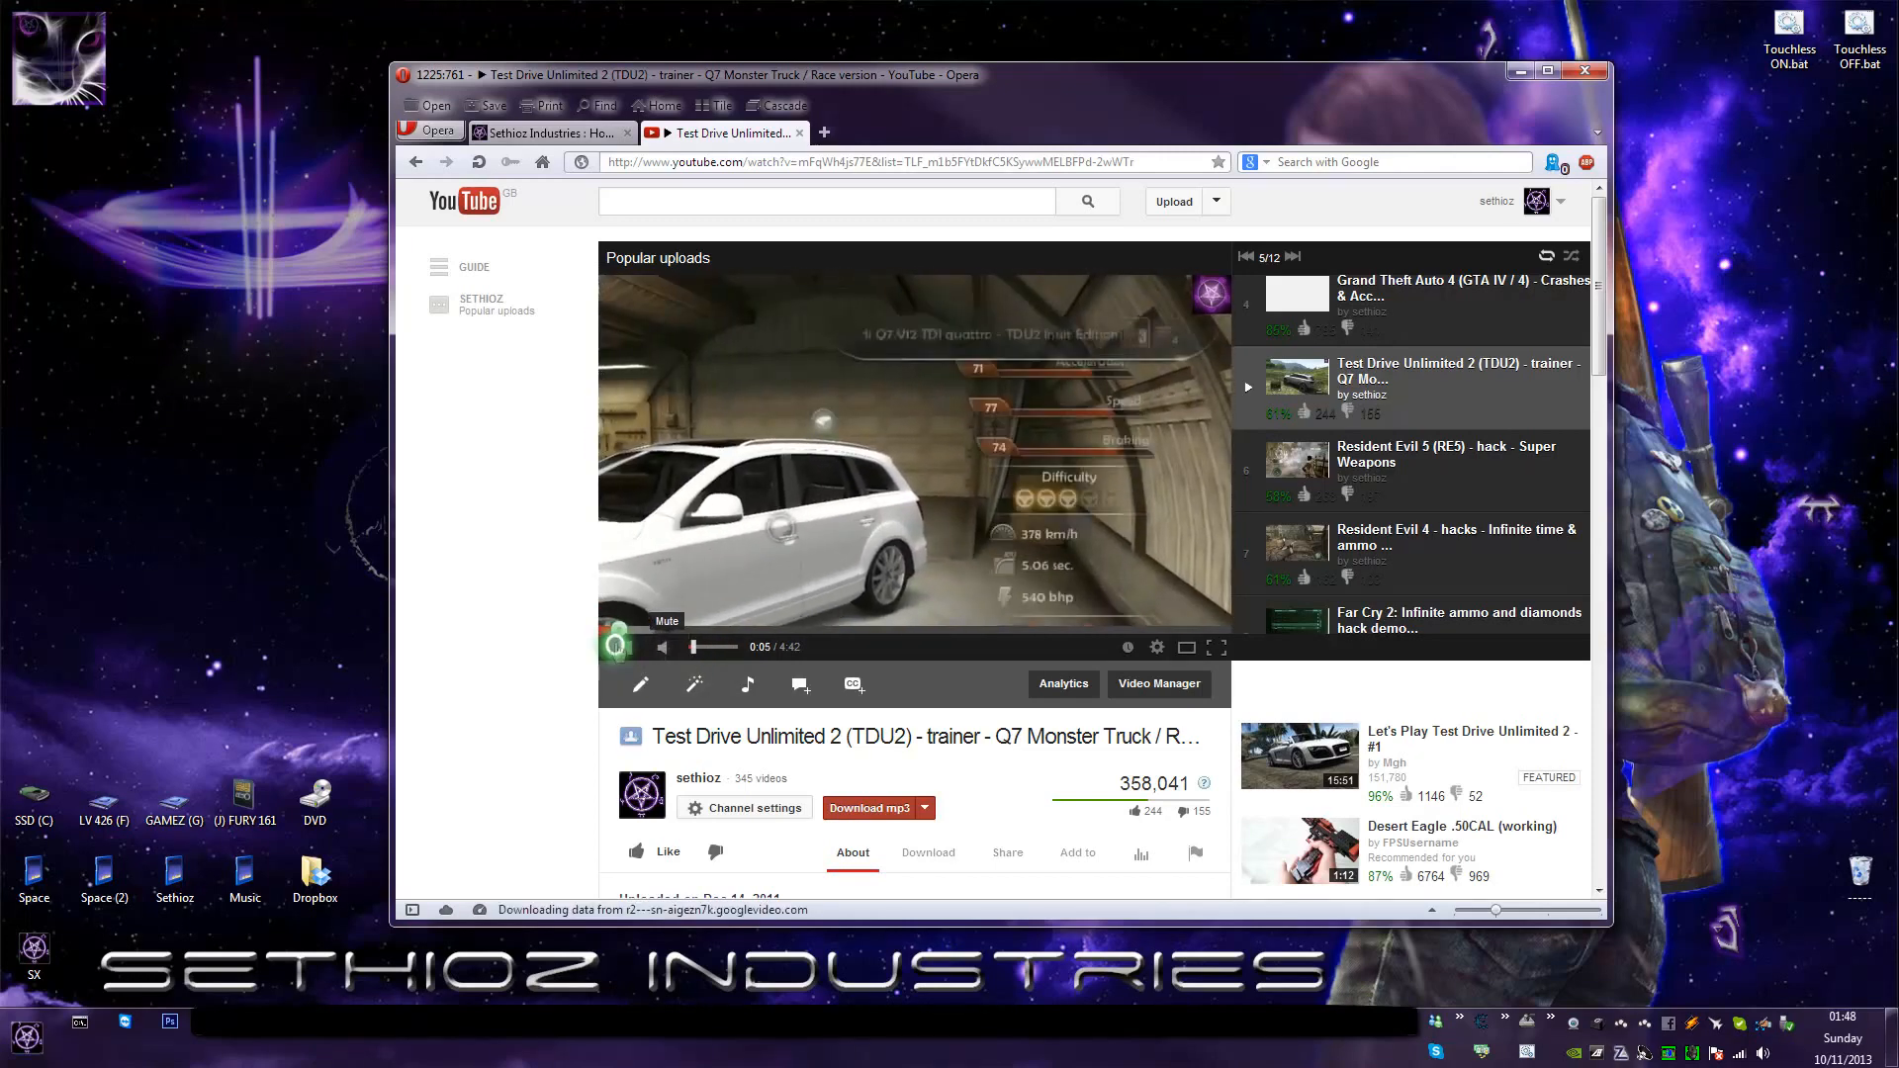
left_click(629, 646)
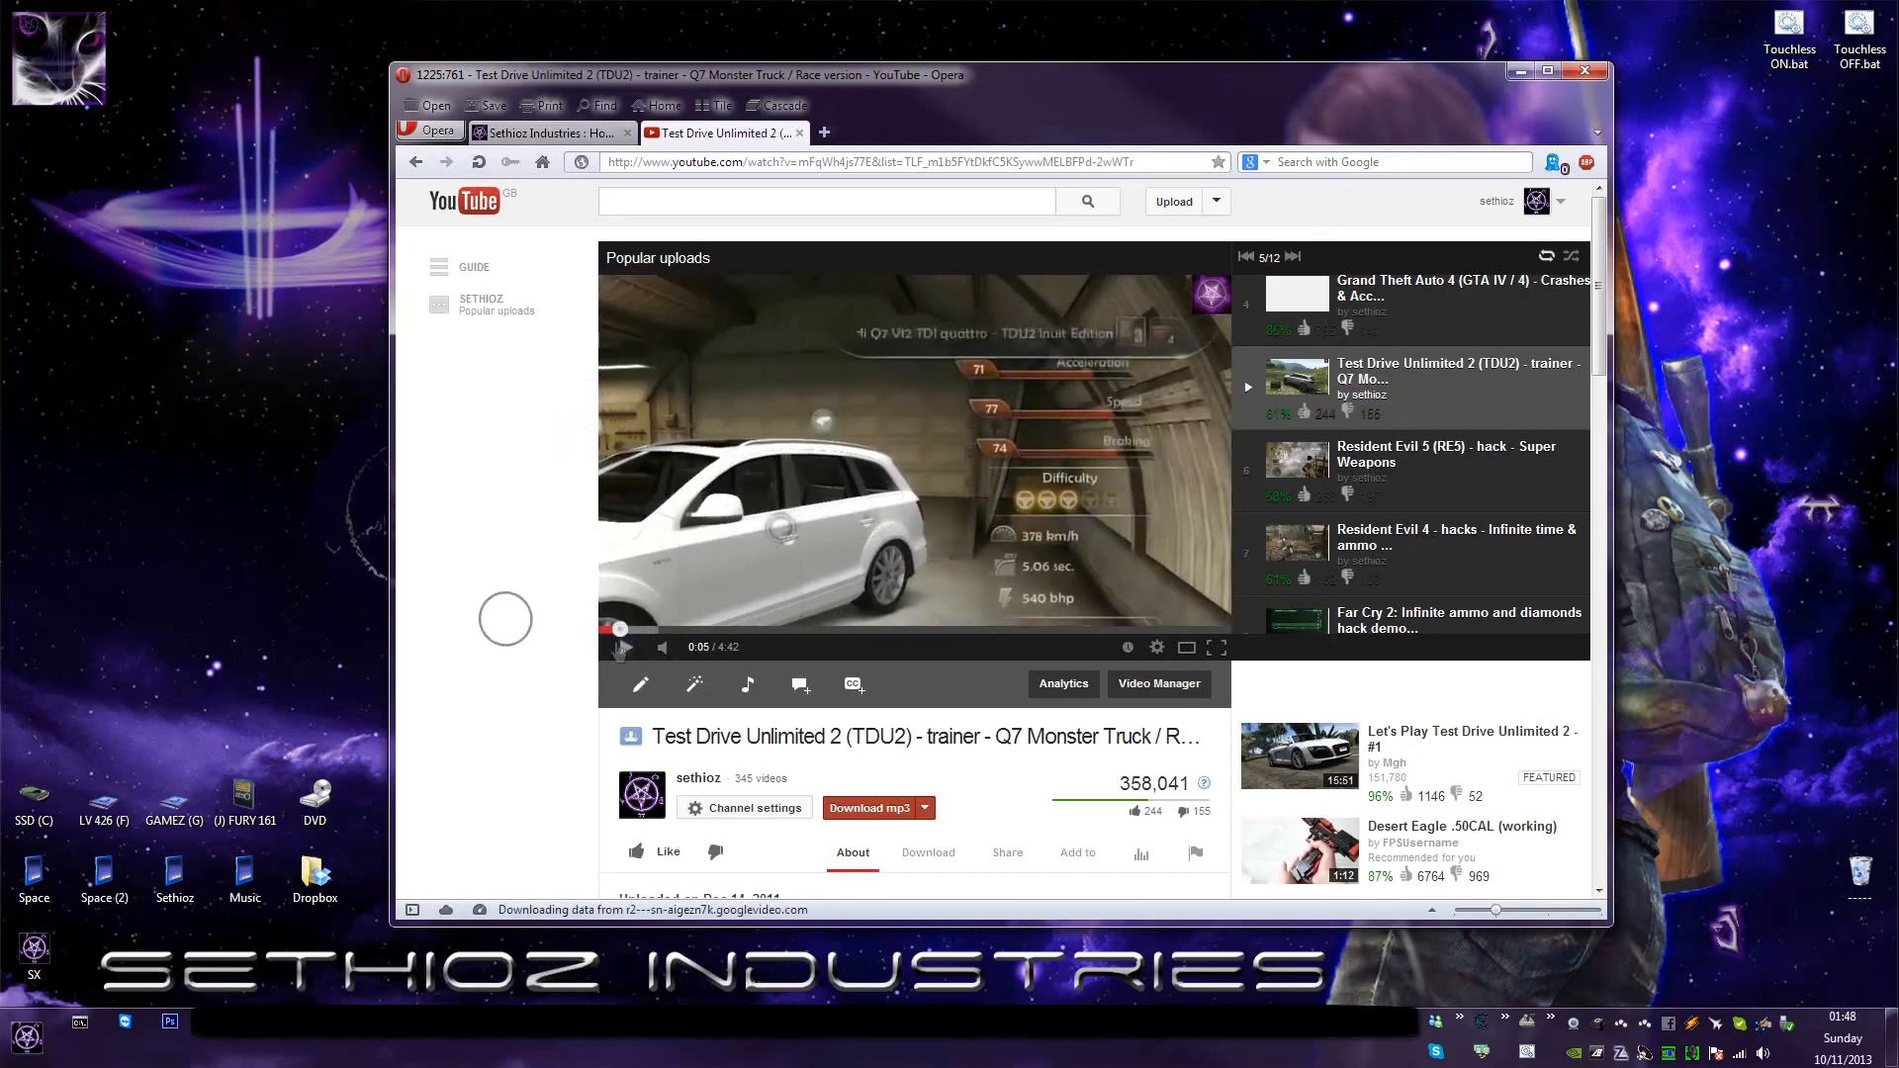
scroll("down", 3)
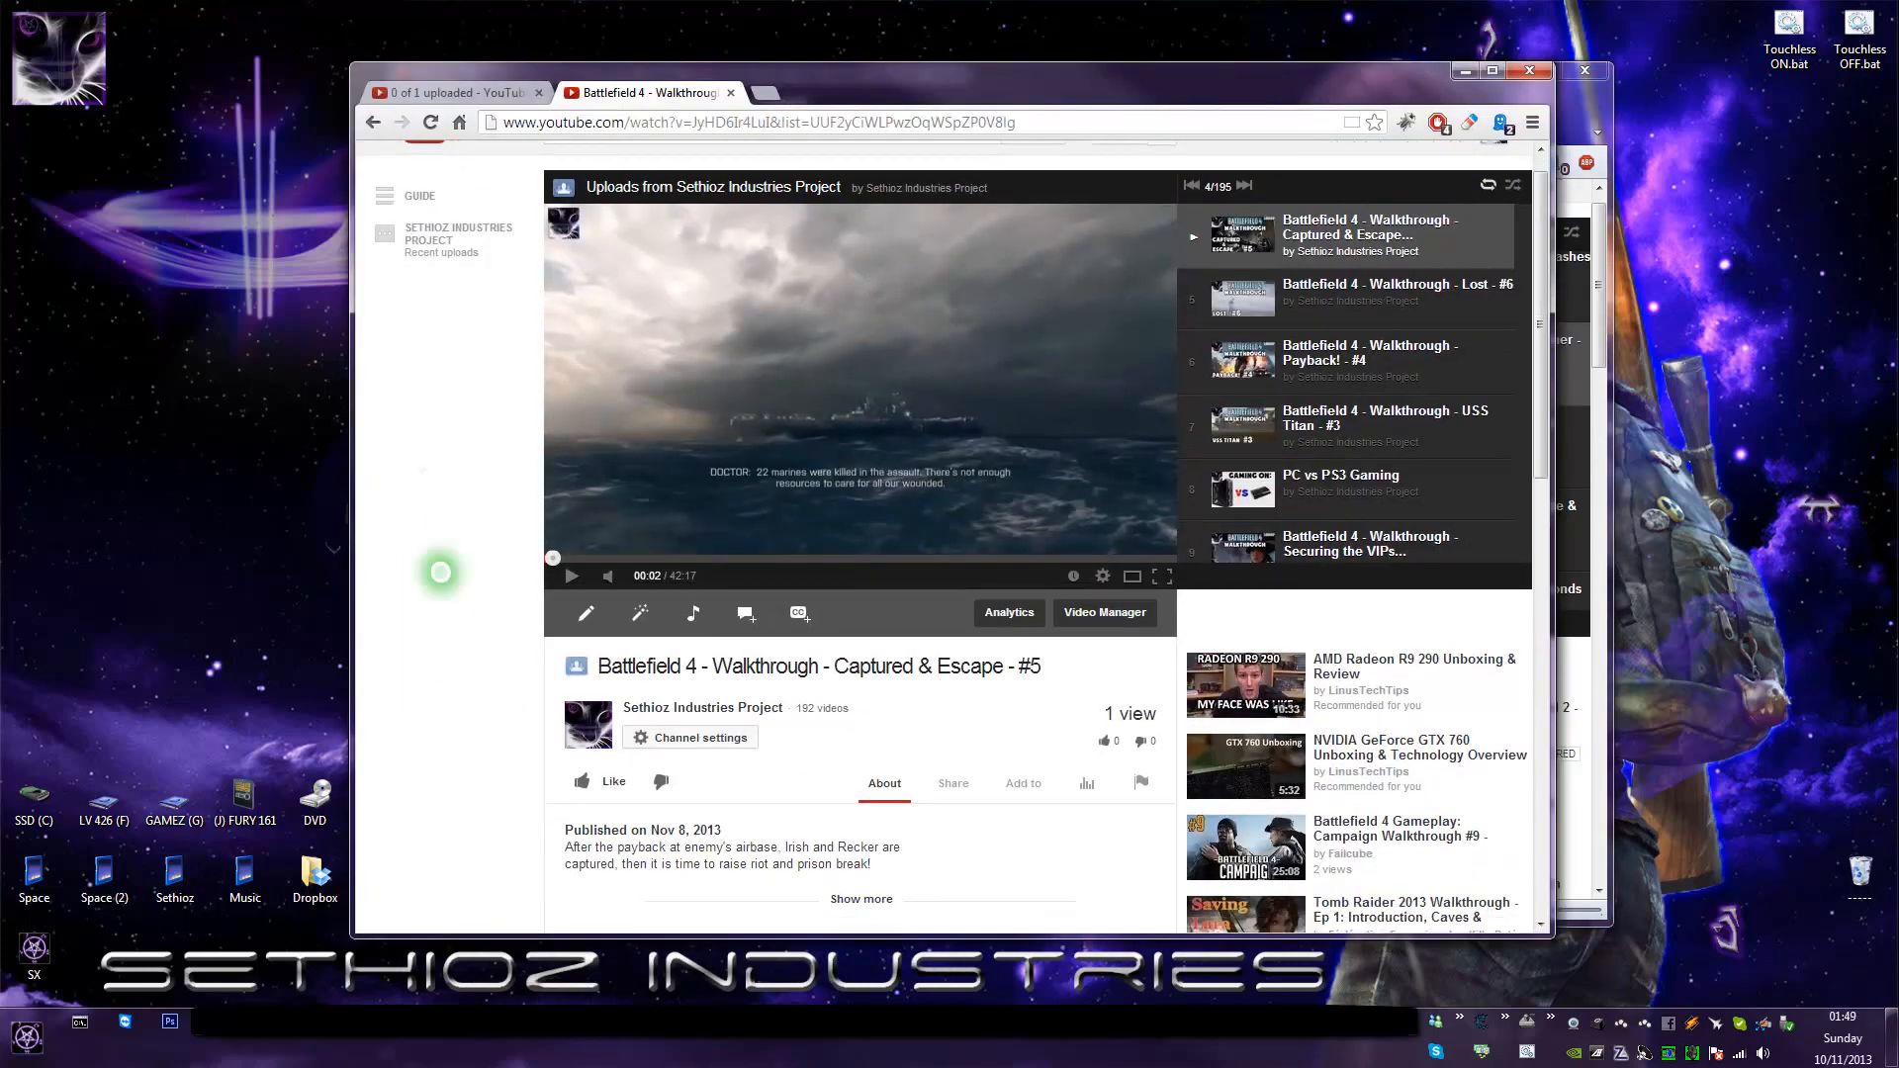
left_click(428, 120)
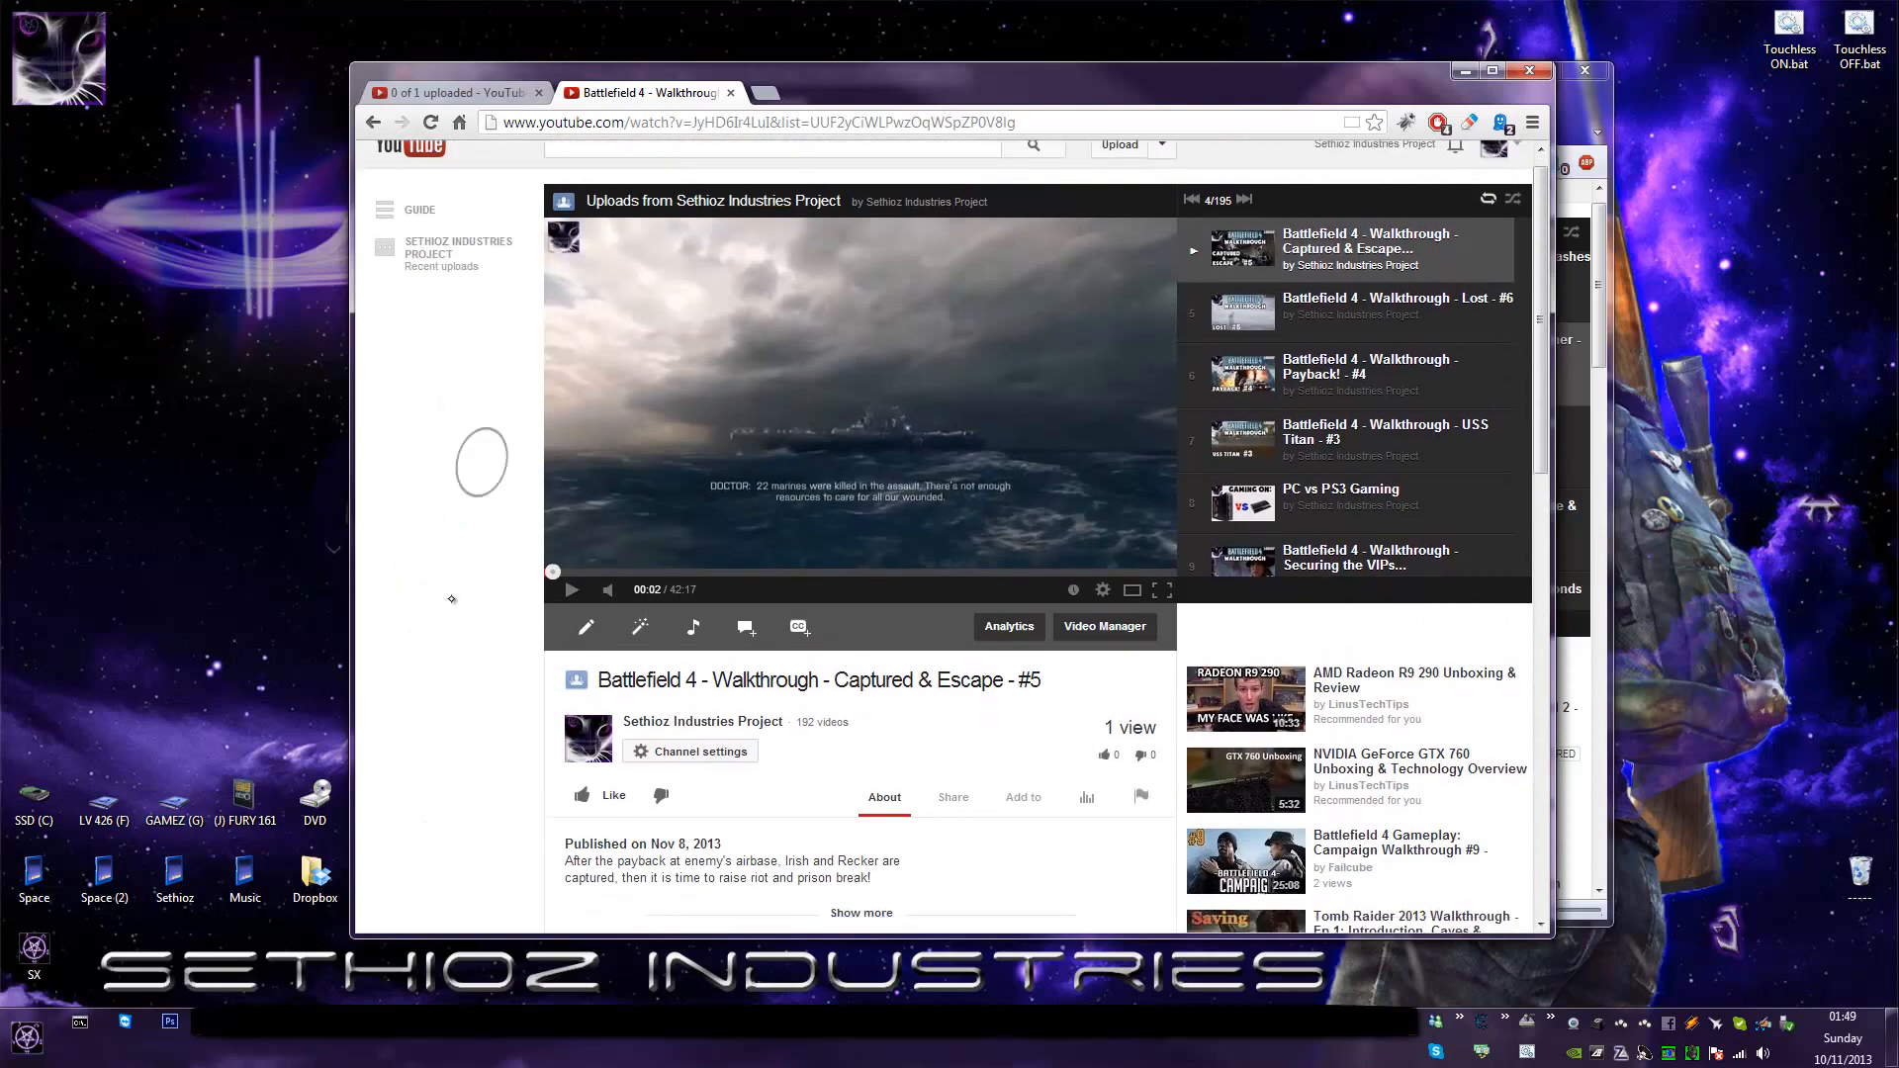
scroll("down", 3)
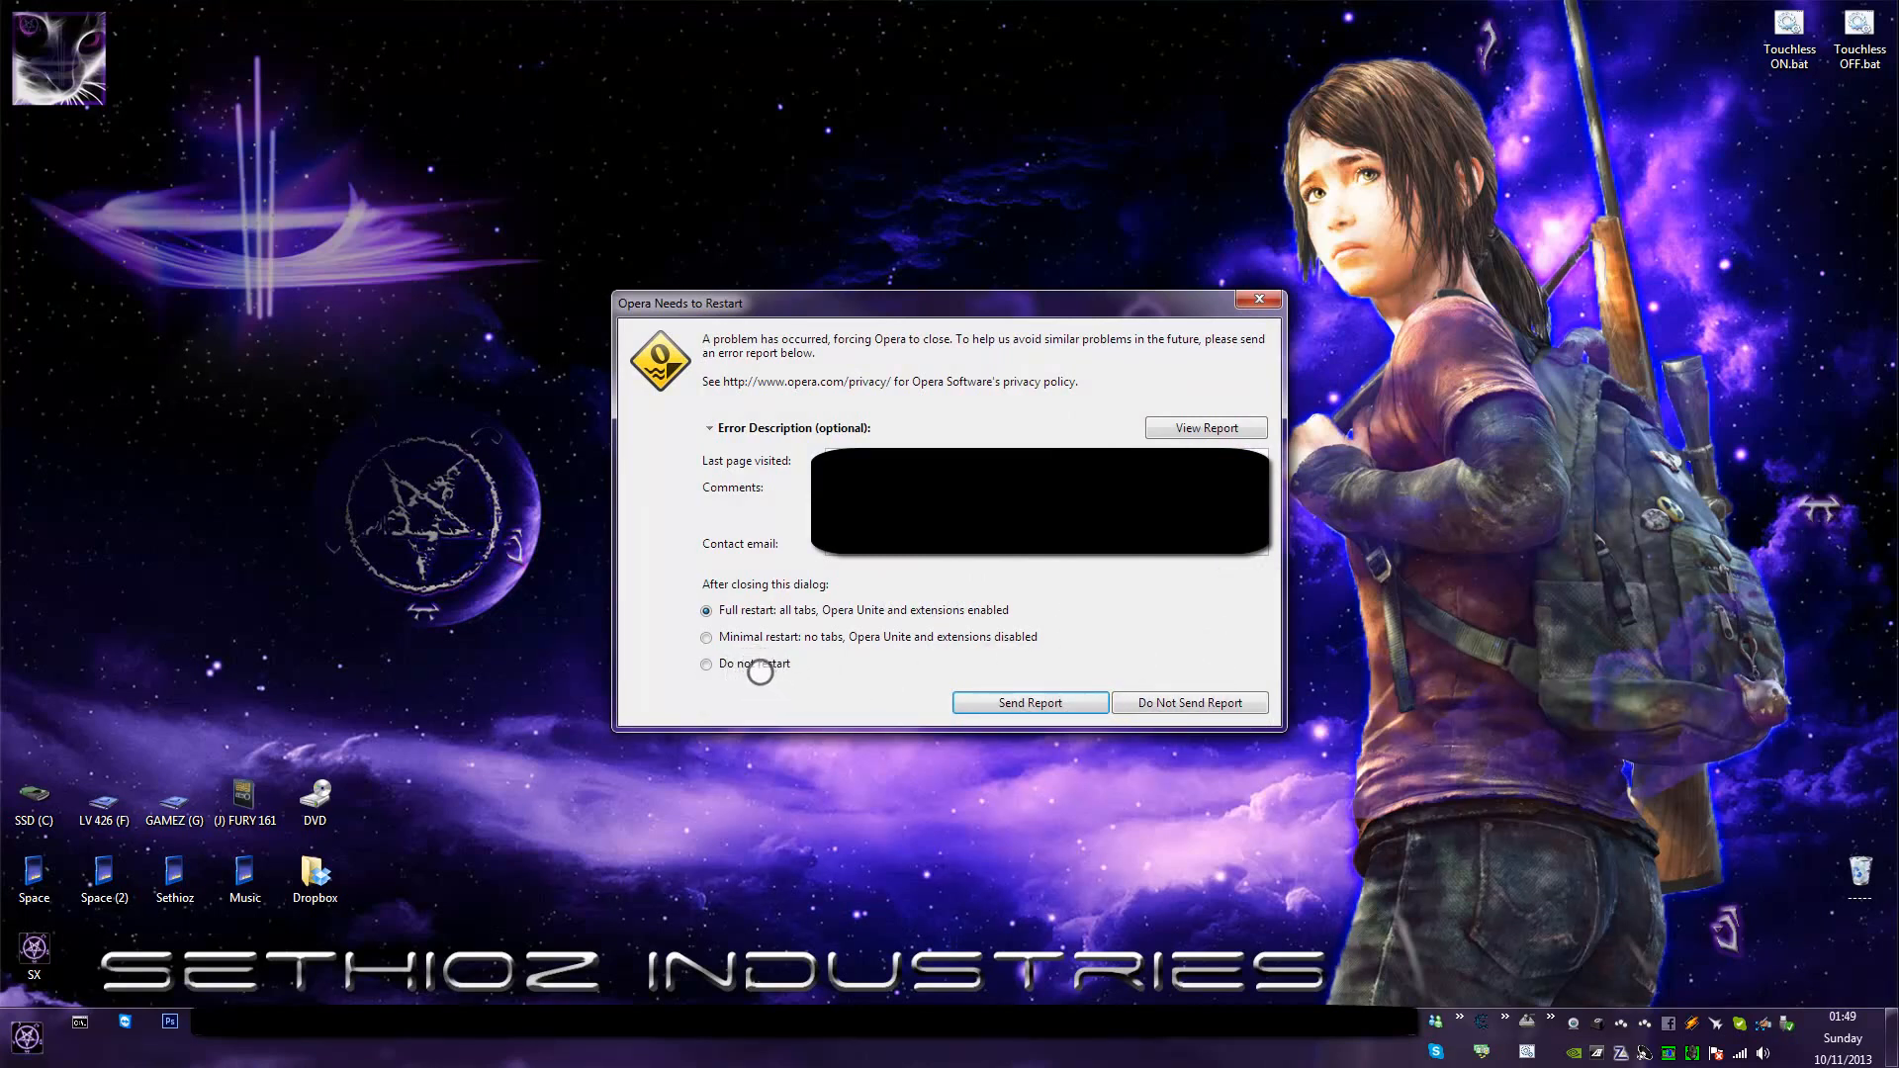
Choose 'Do not restart' and dismiss Opera's crash dialog with 'Do Not Send Report'.
left_click(706, 663)
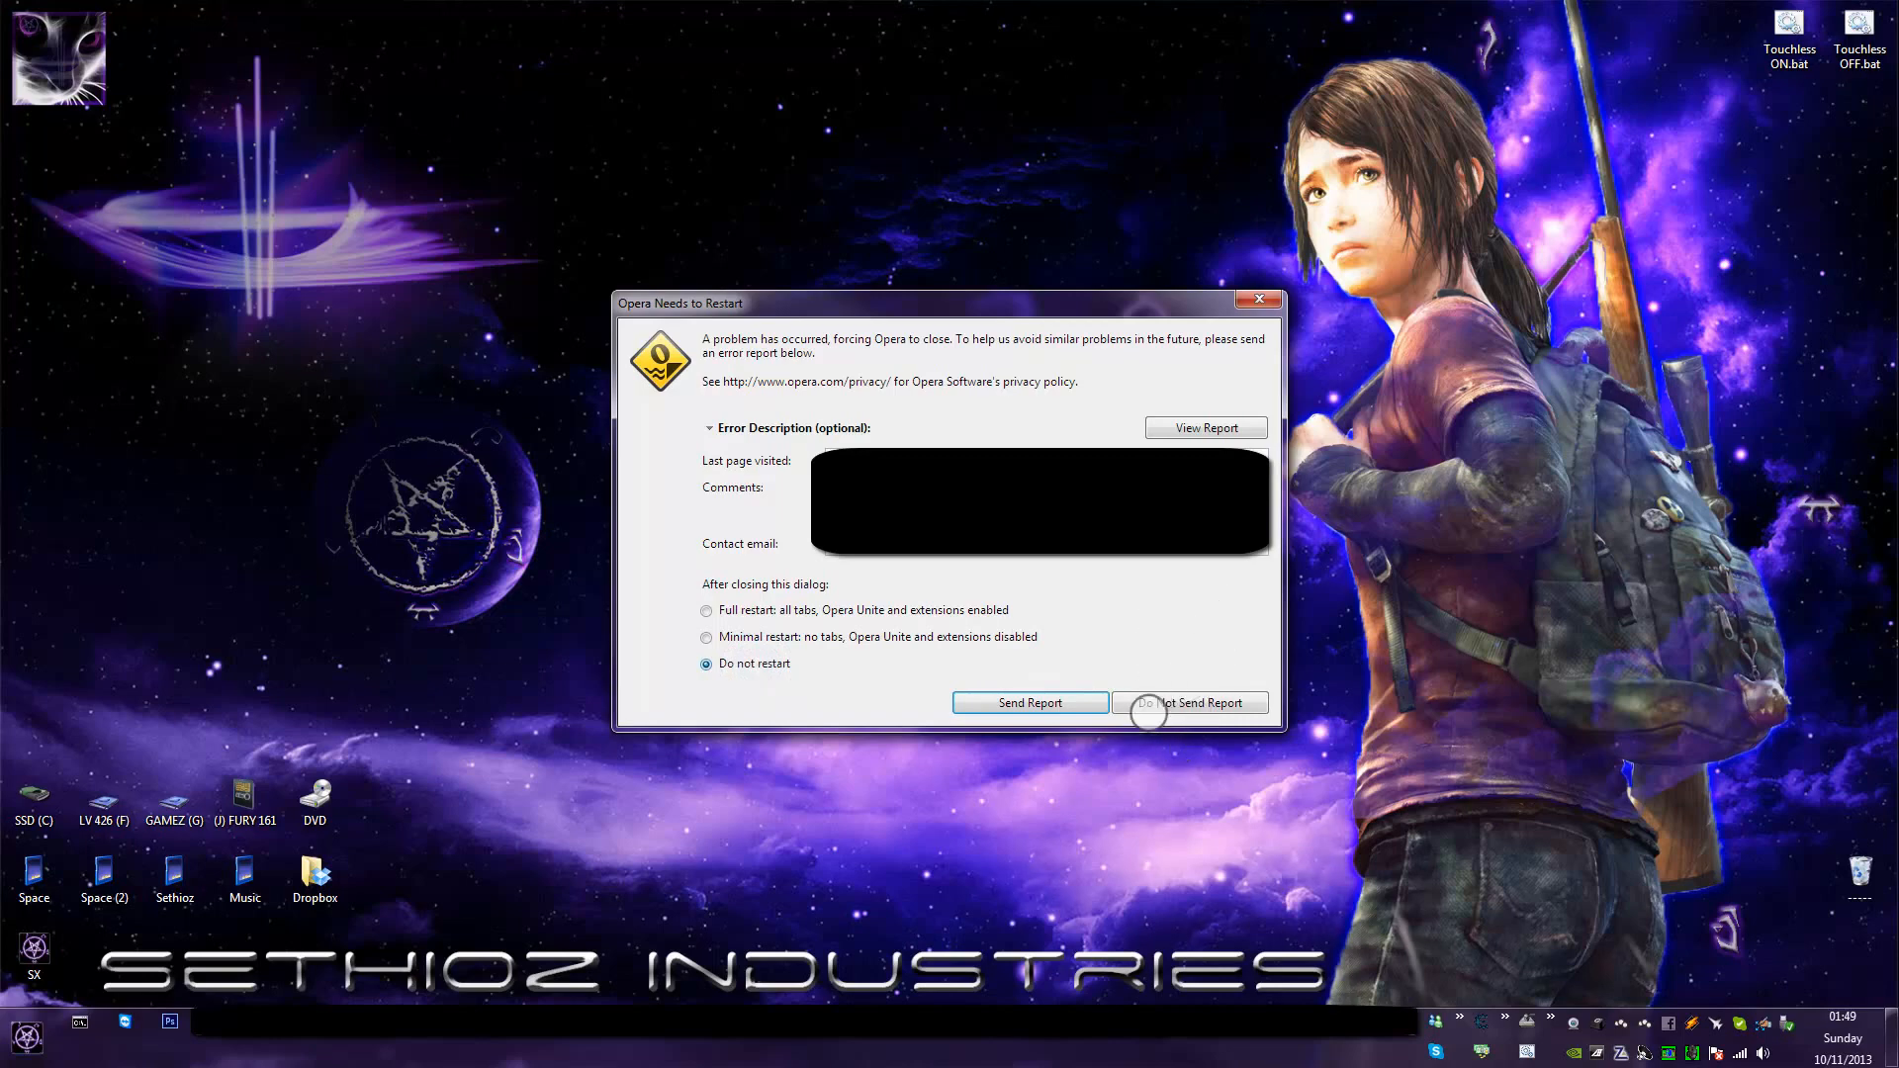
left_click(1188, 702)
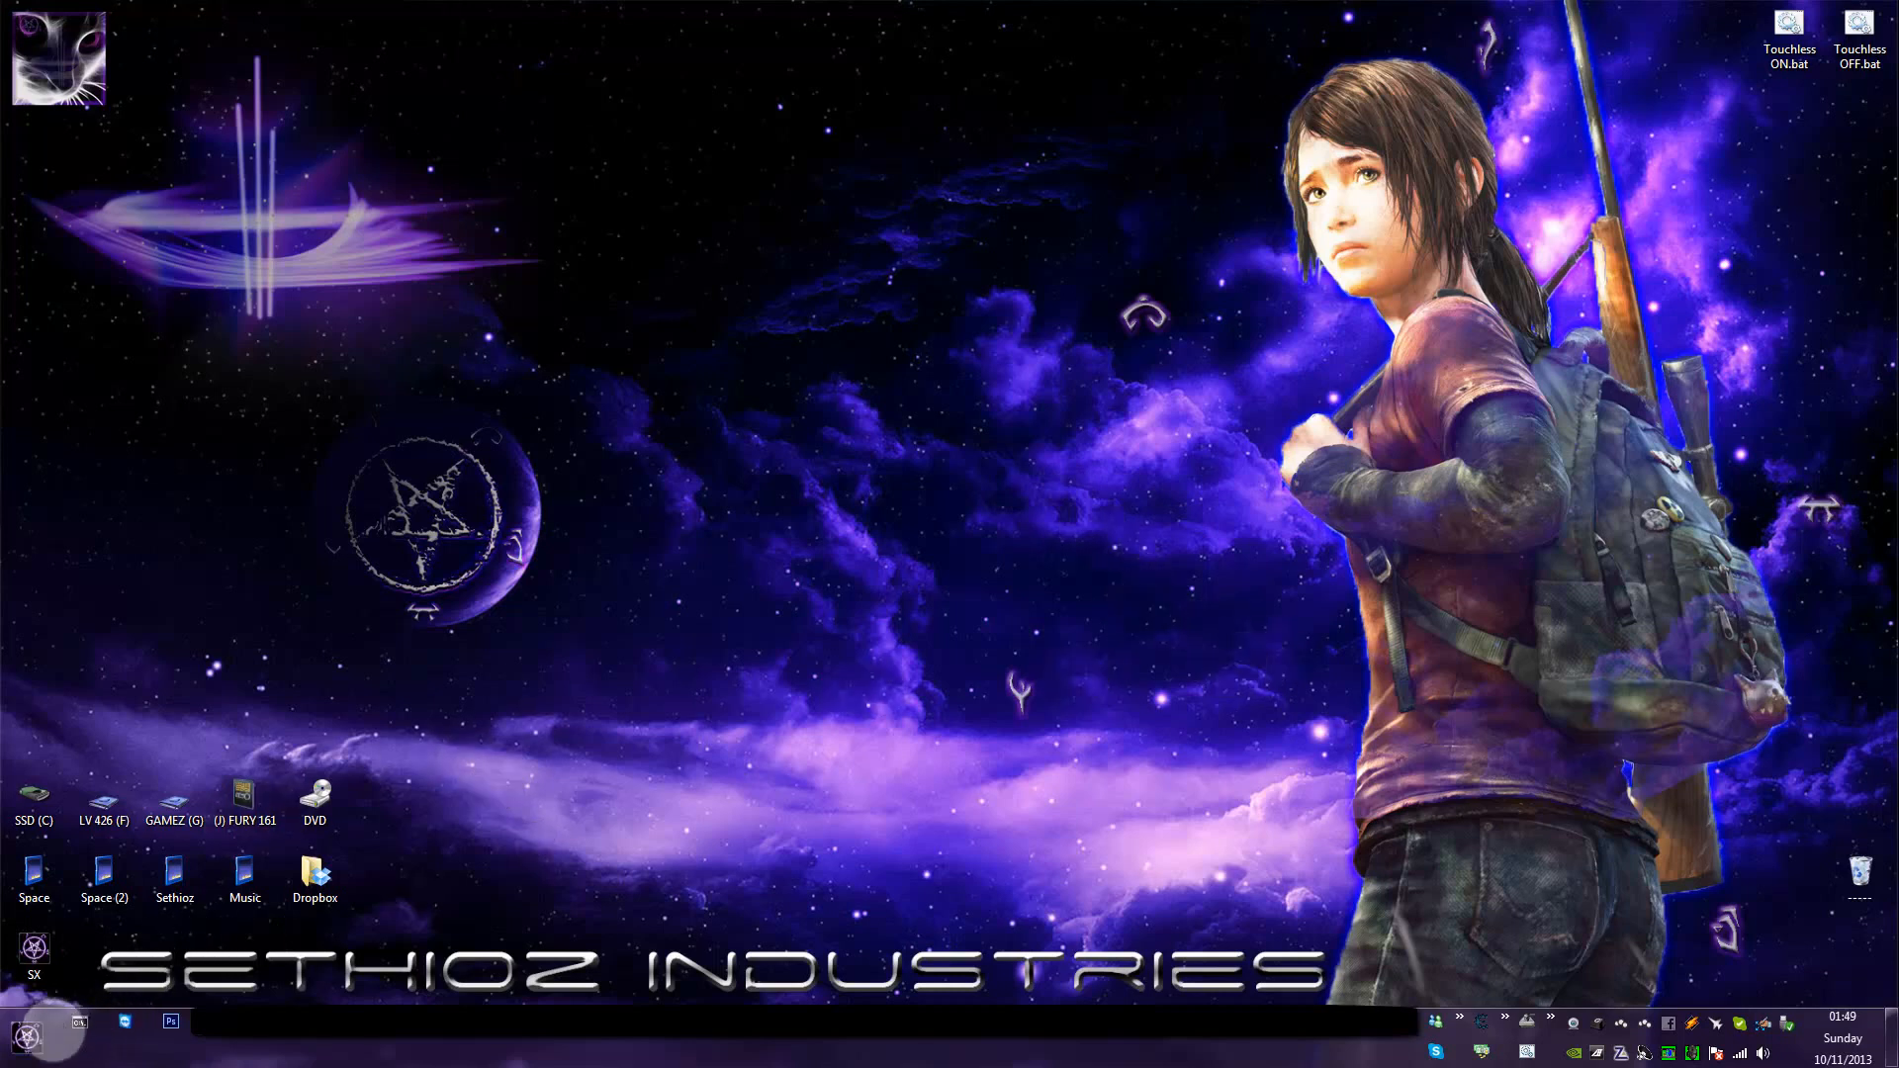
left_click(24, 1037)
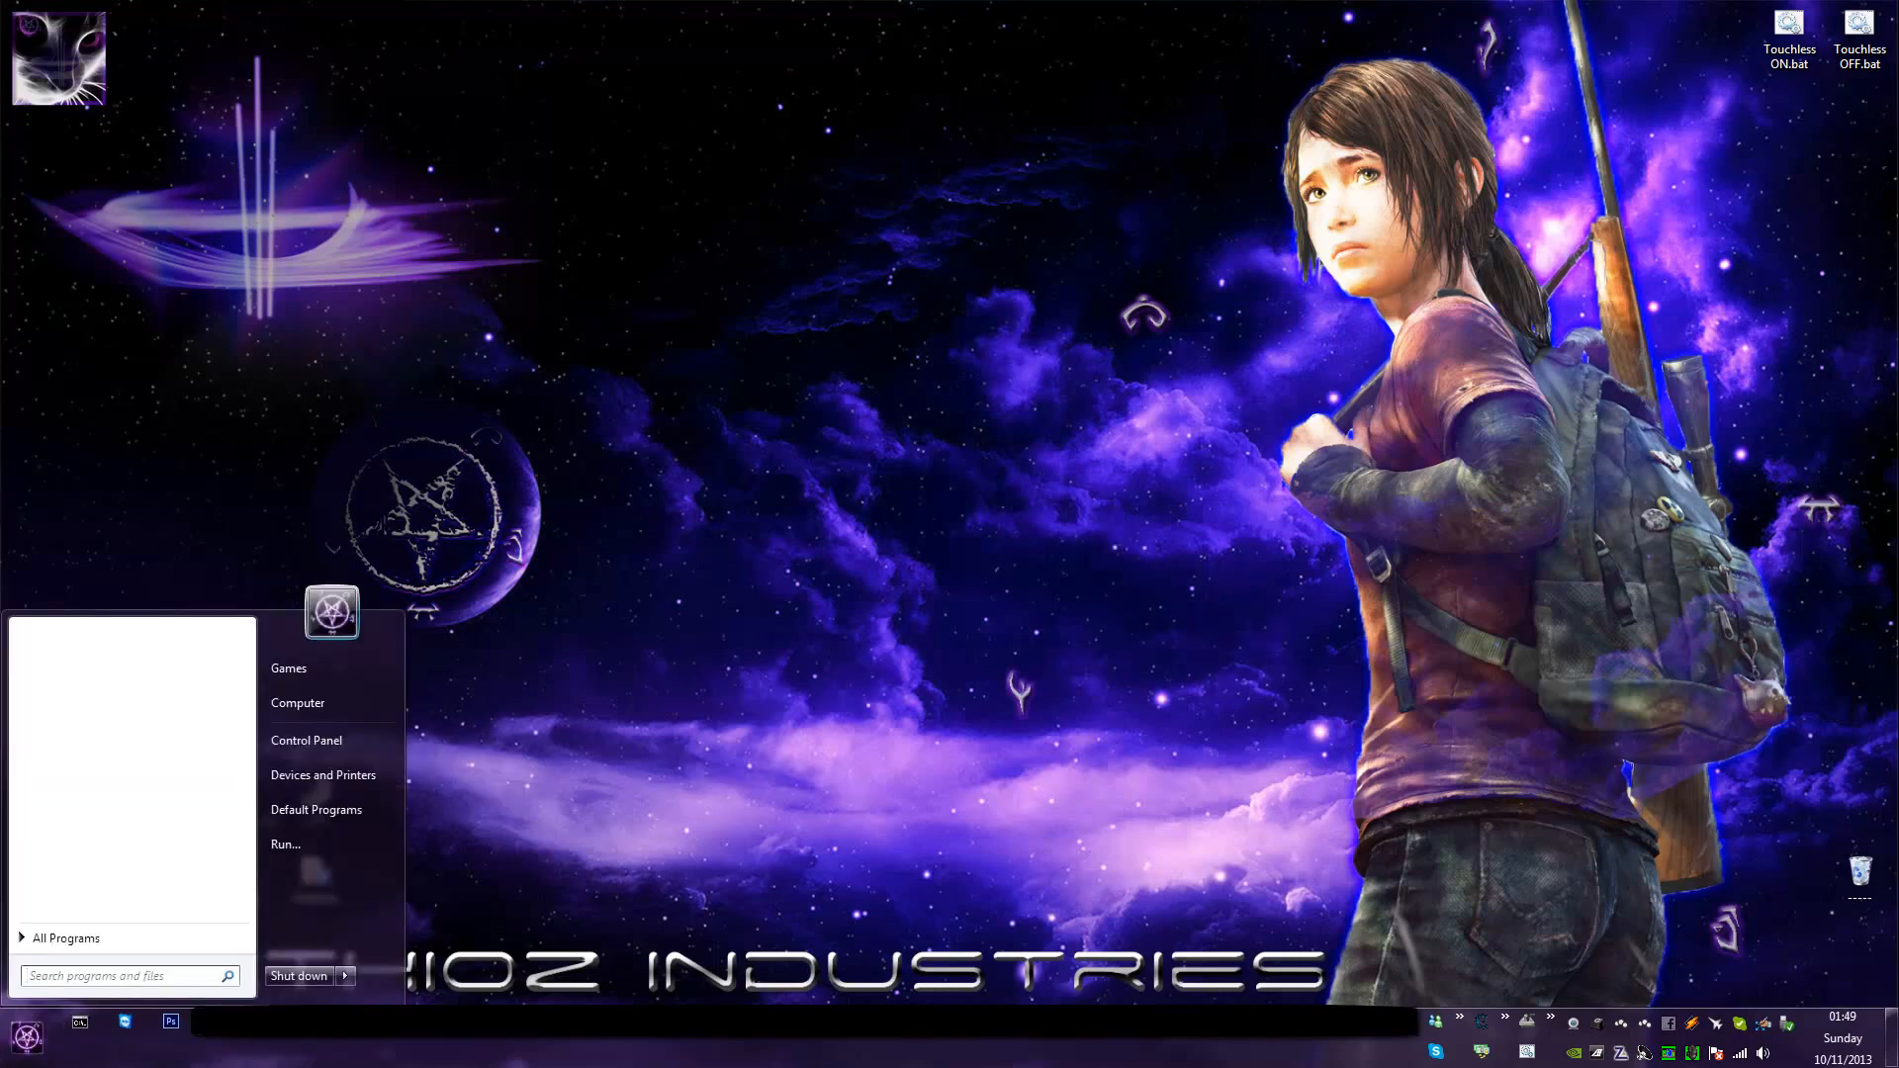
type("air")
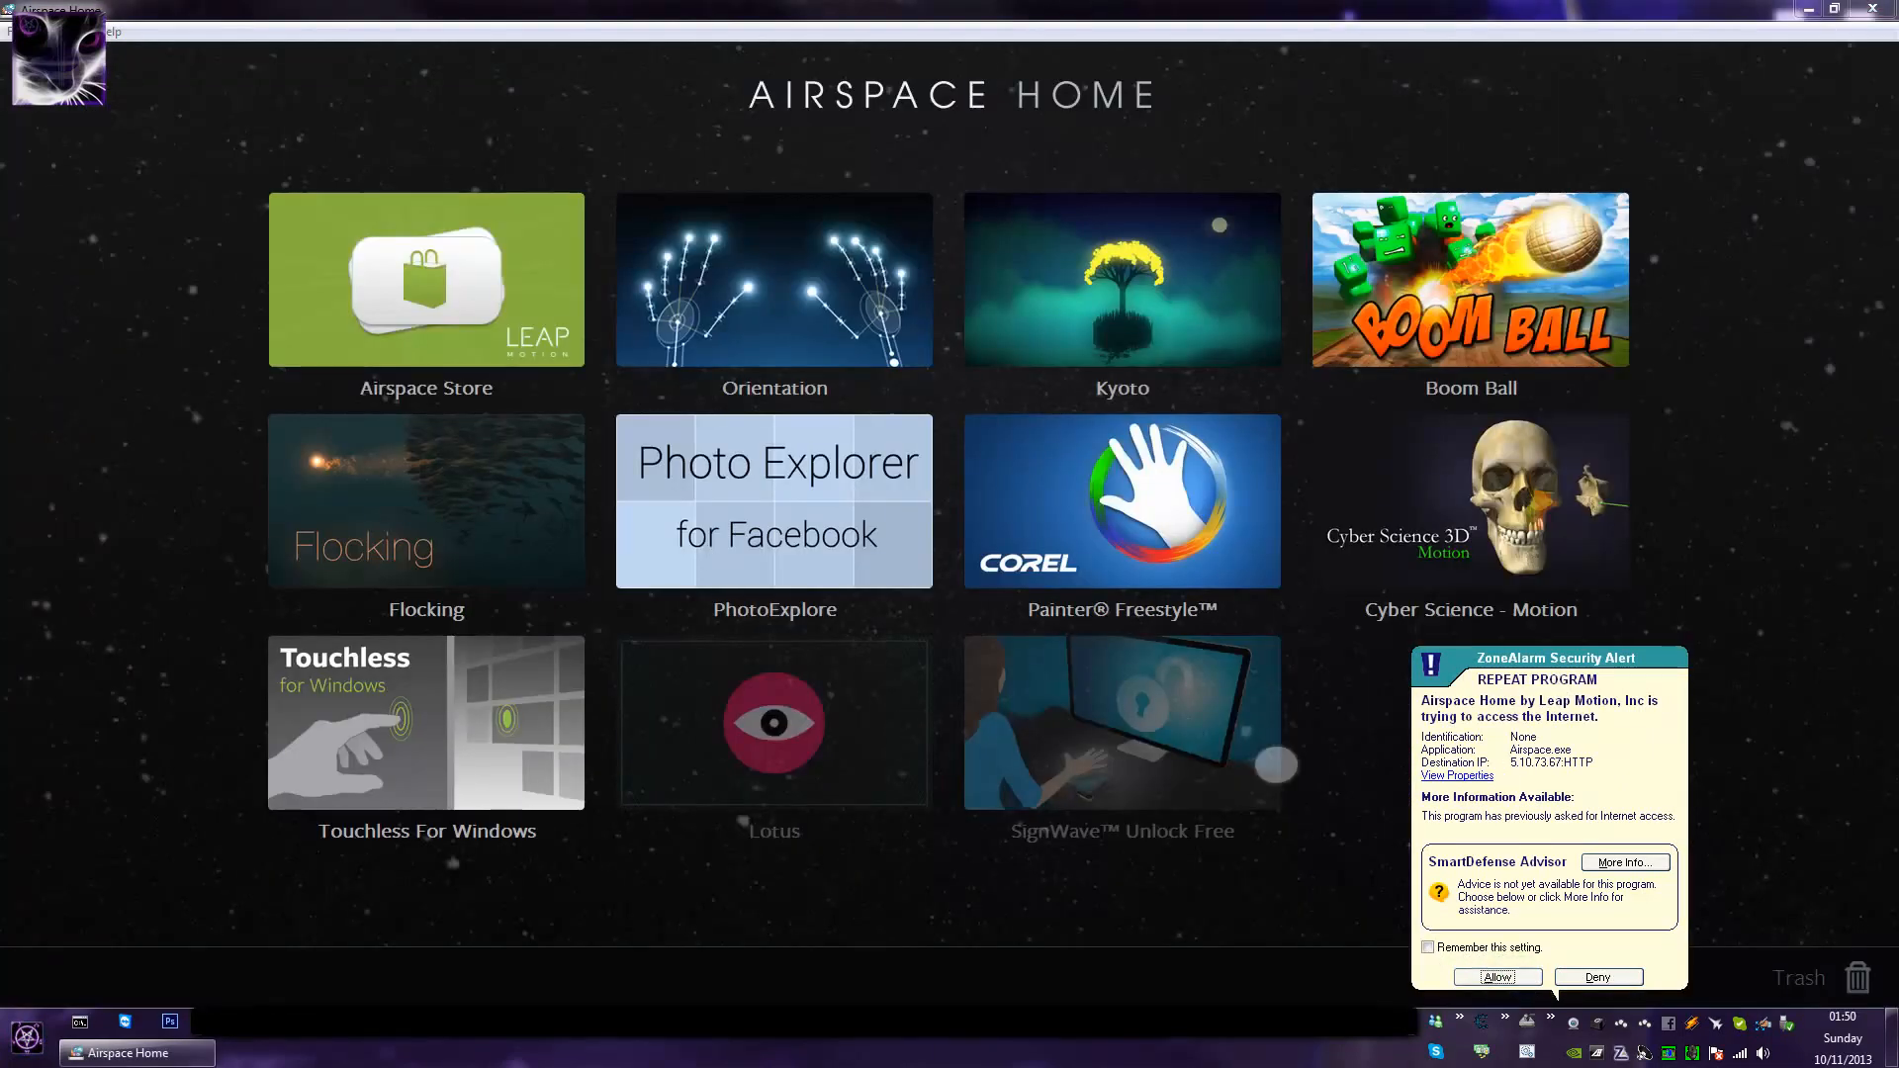
left_click(1496, 976)
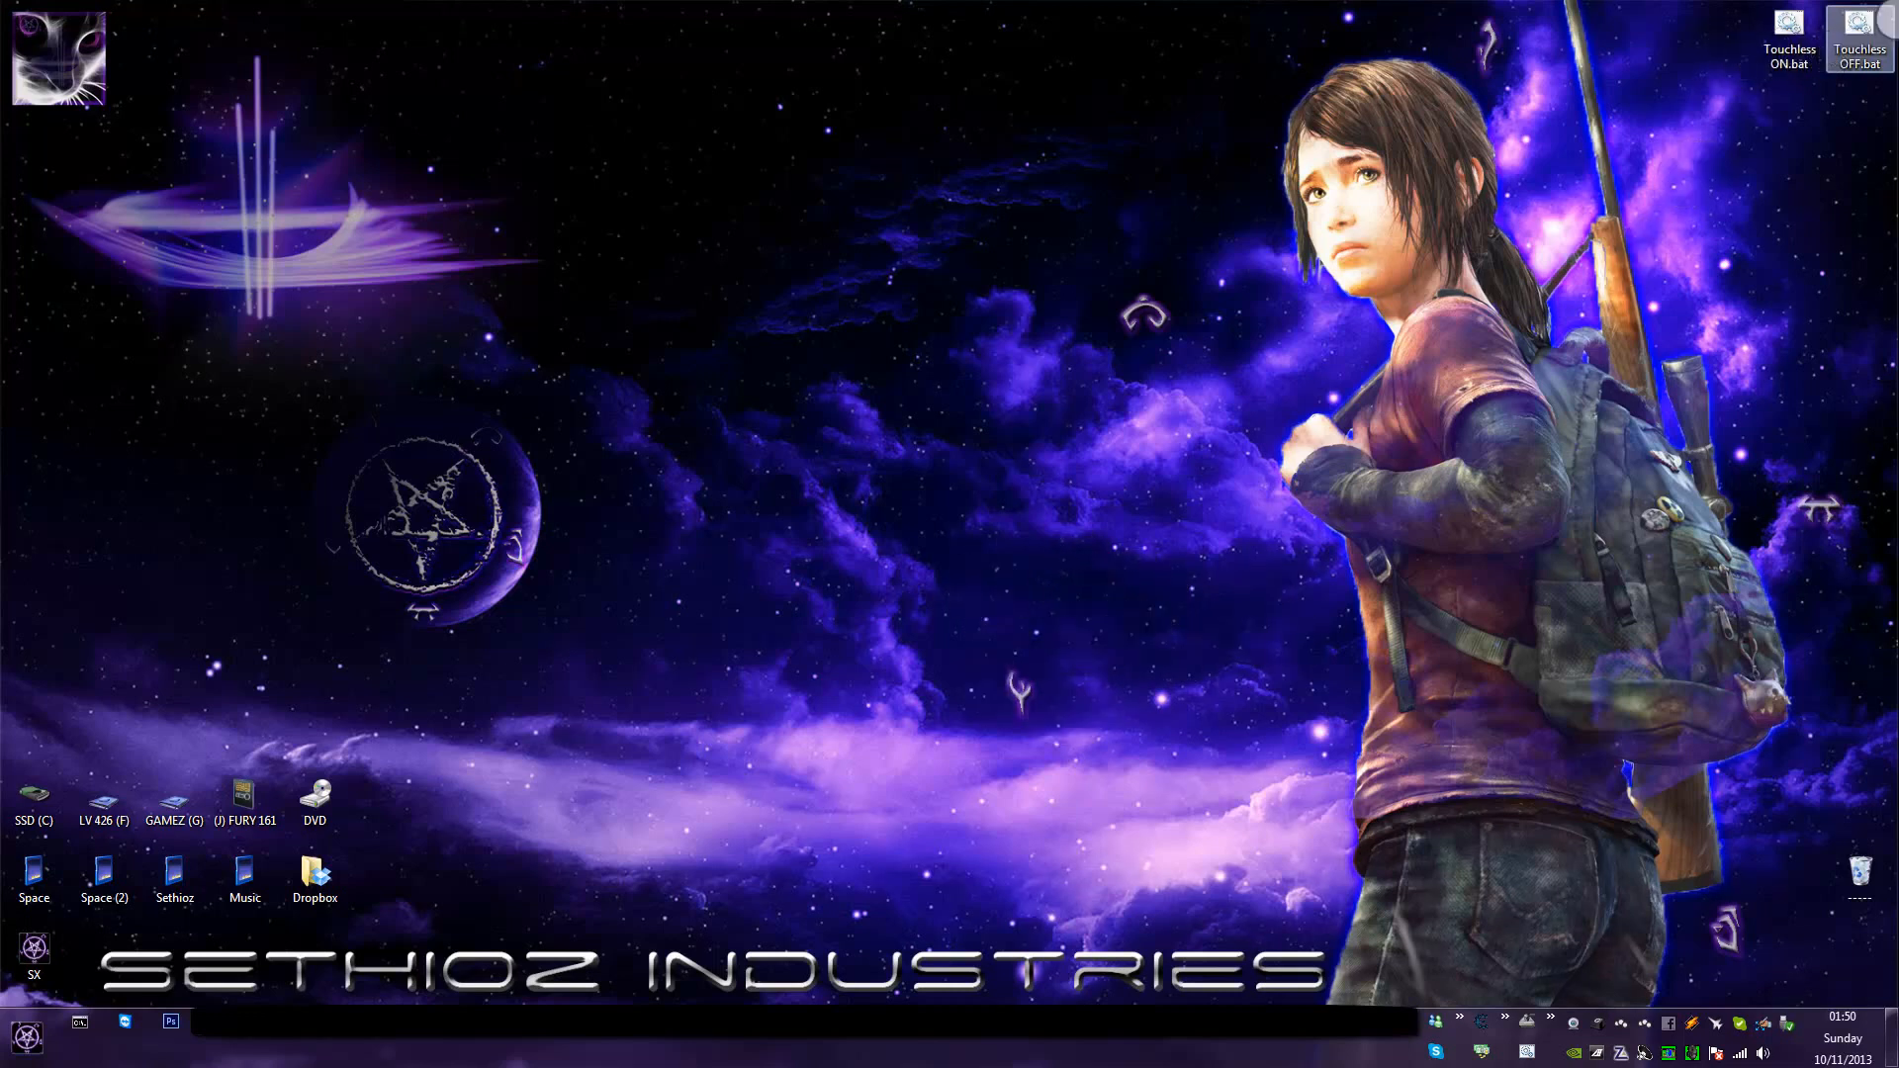
Open Touchless OFF.bat from the desktop with 'Edit with Notepad++'.
left_click(1859, 39)
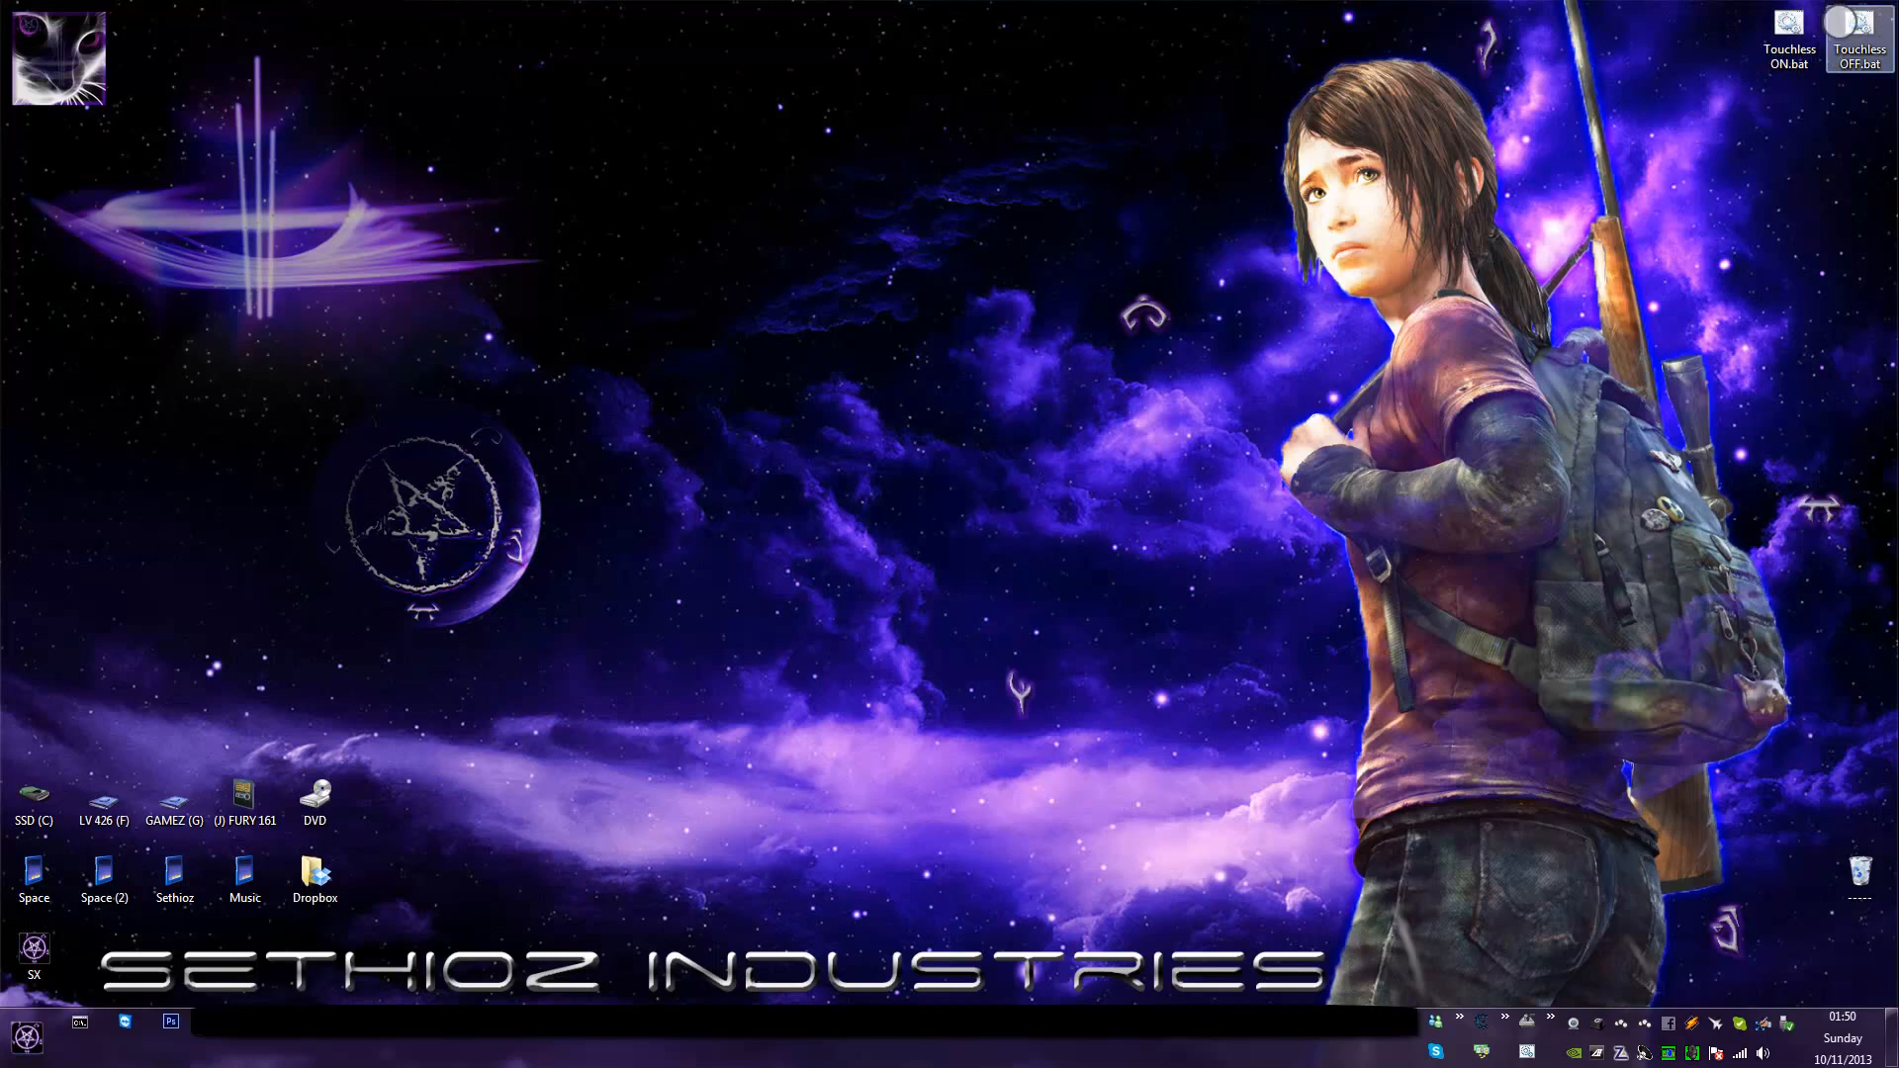
right_click(1857, 43)
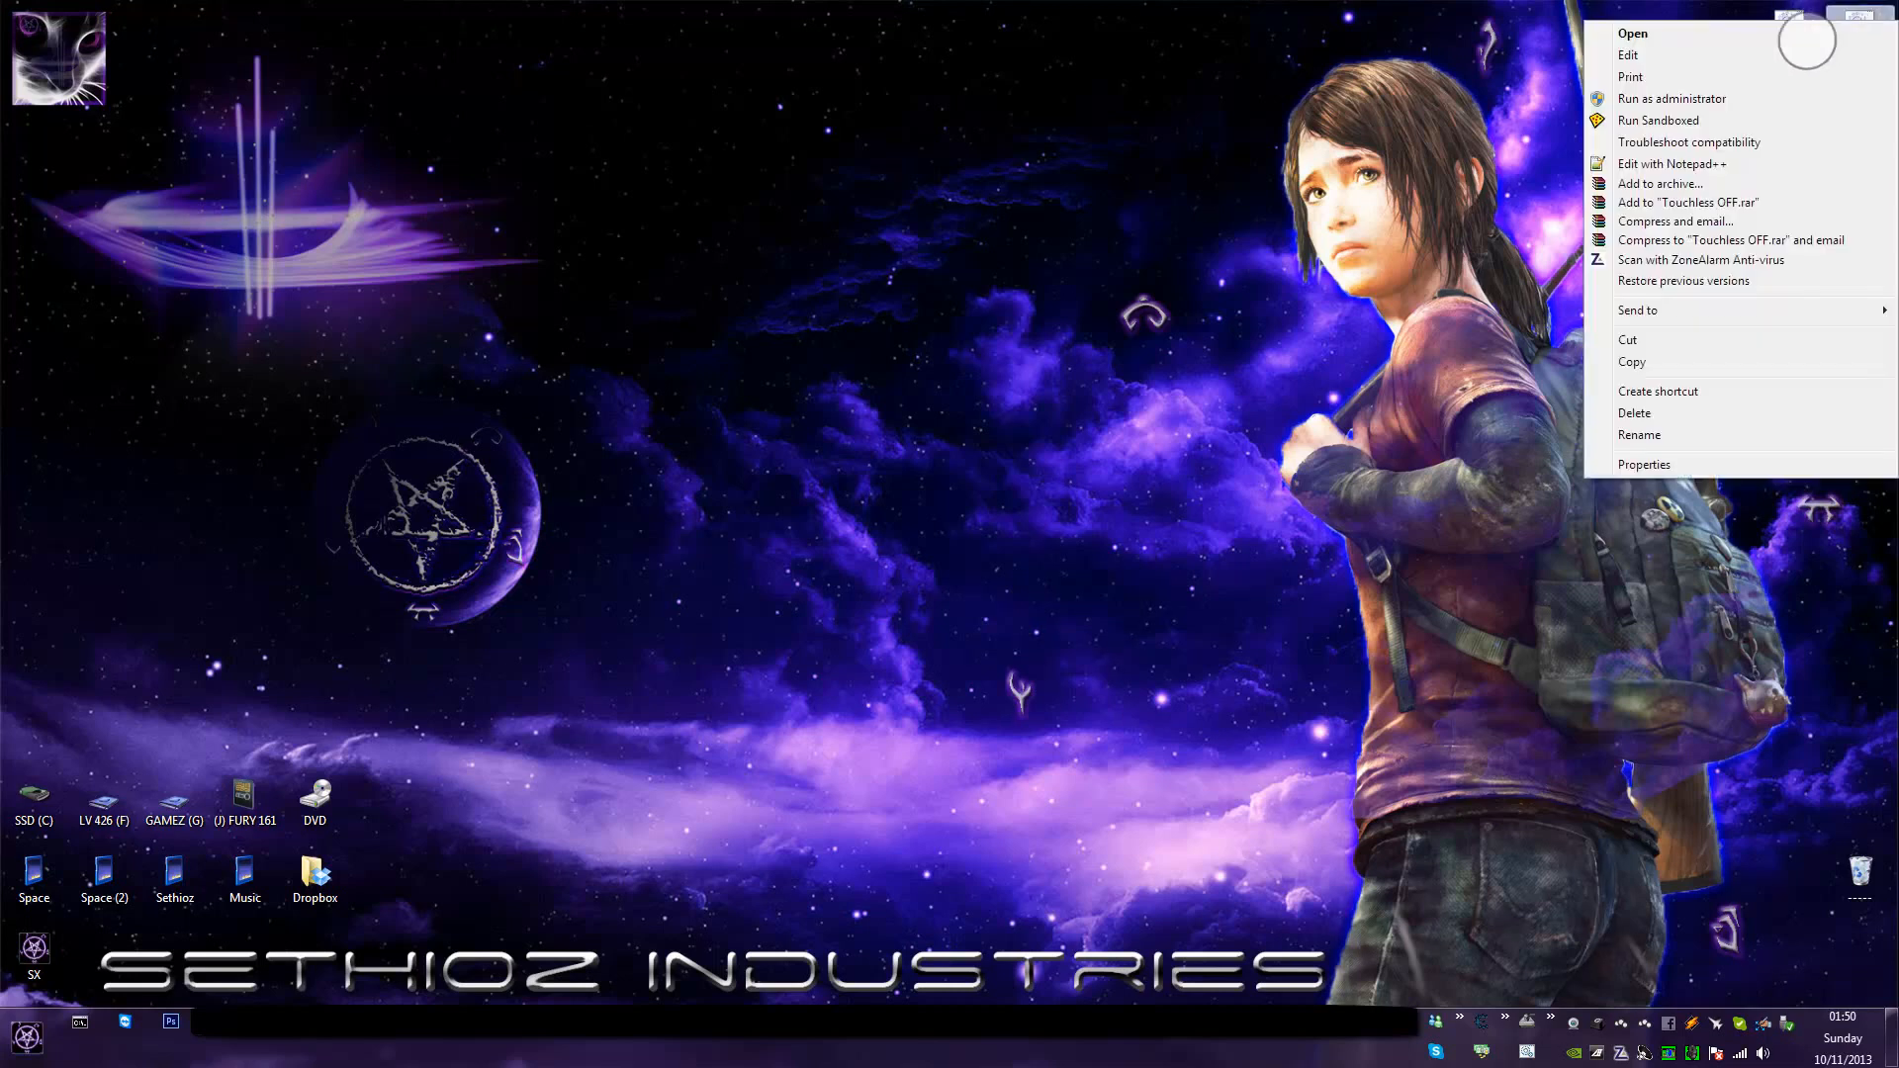
mouse_move(1667, 82)
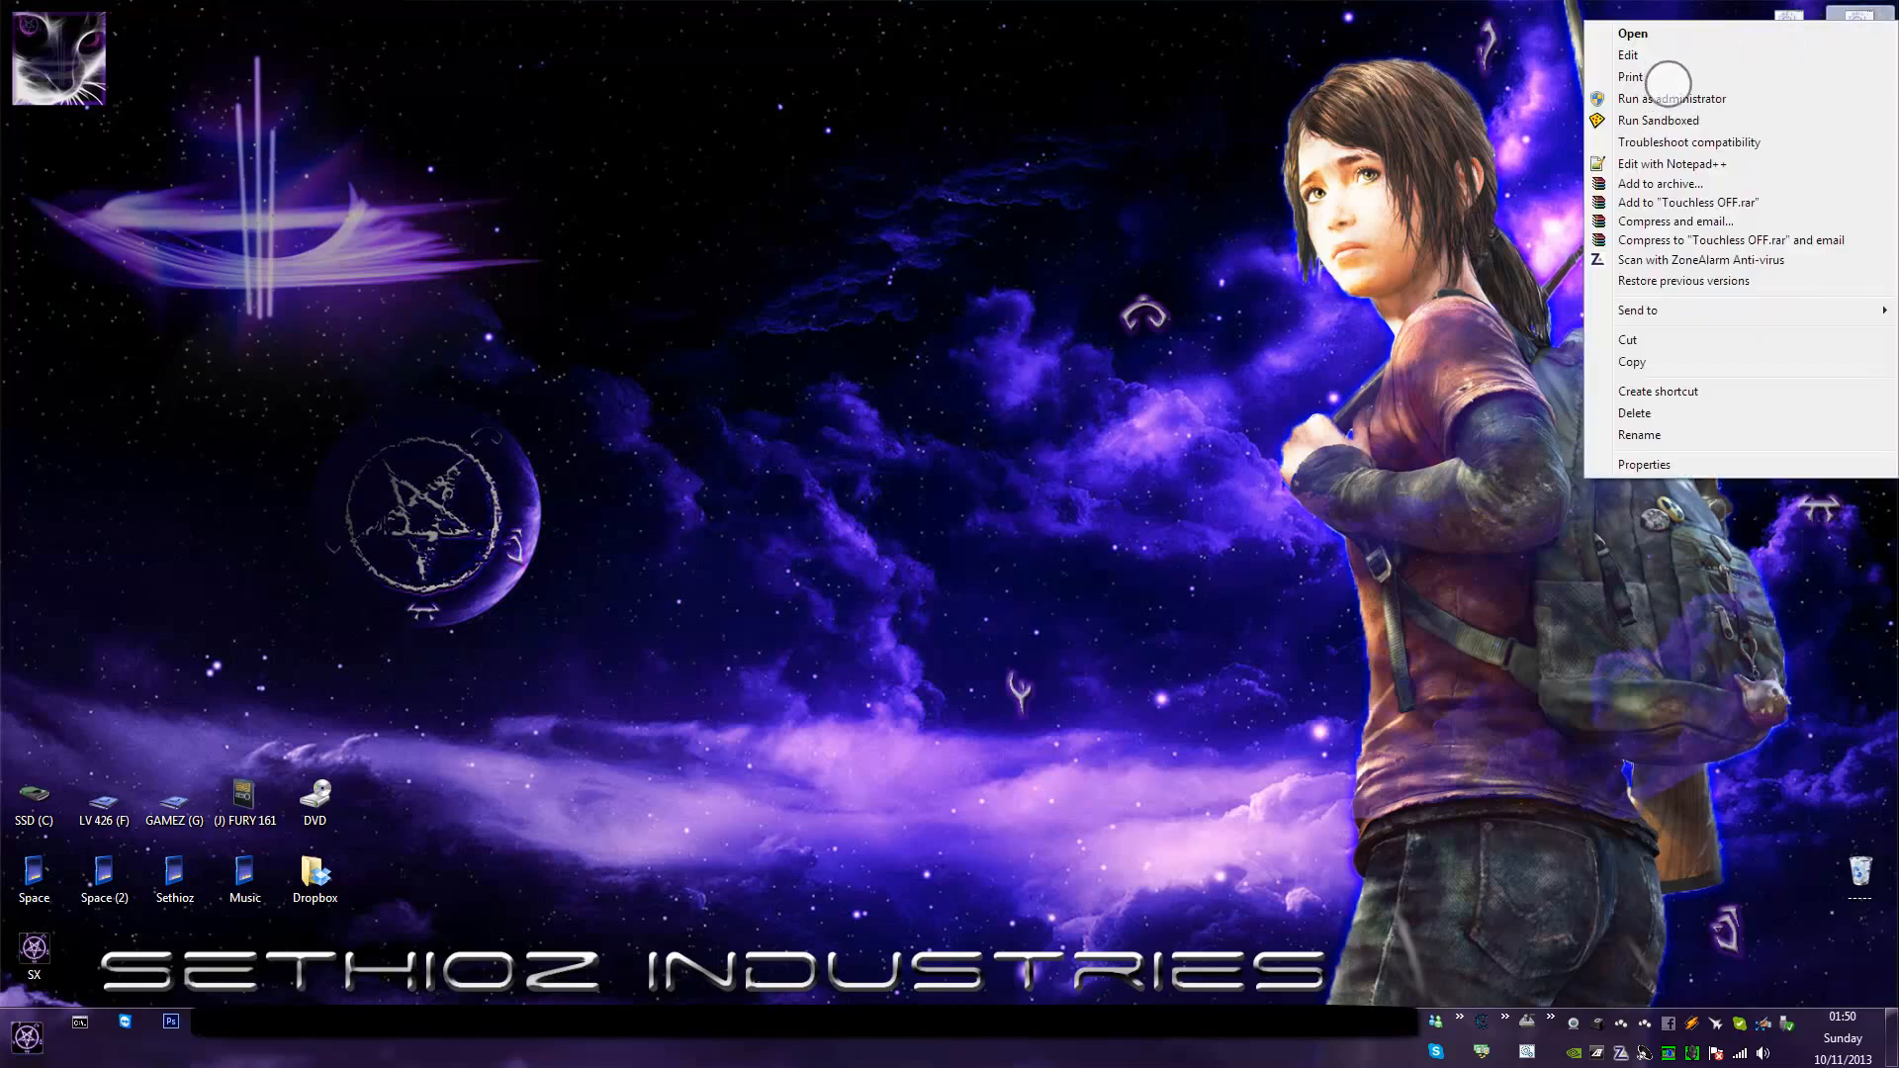
mouse_move(1677, 163)
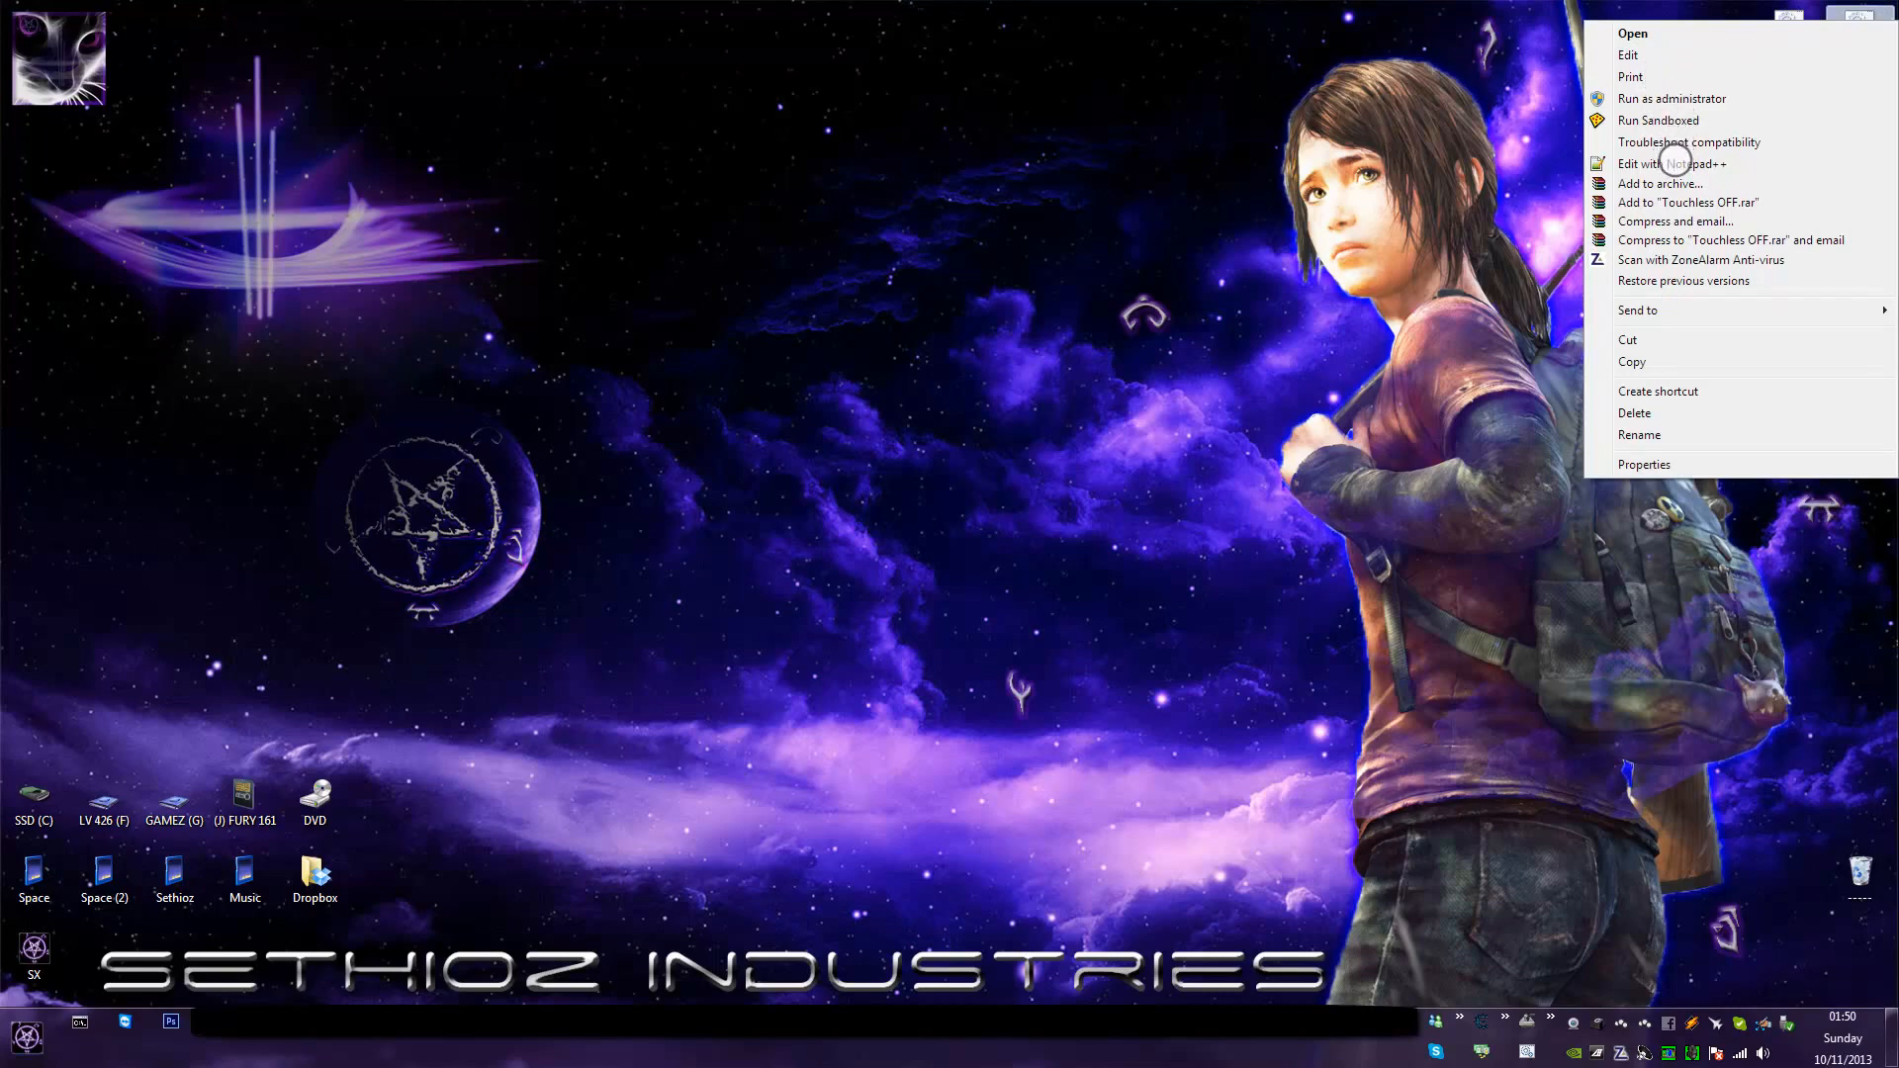
mouse_move(1676, 163)
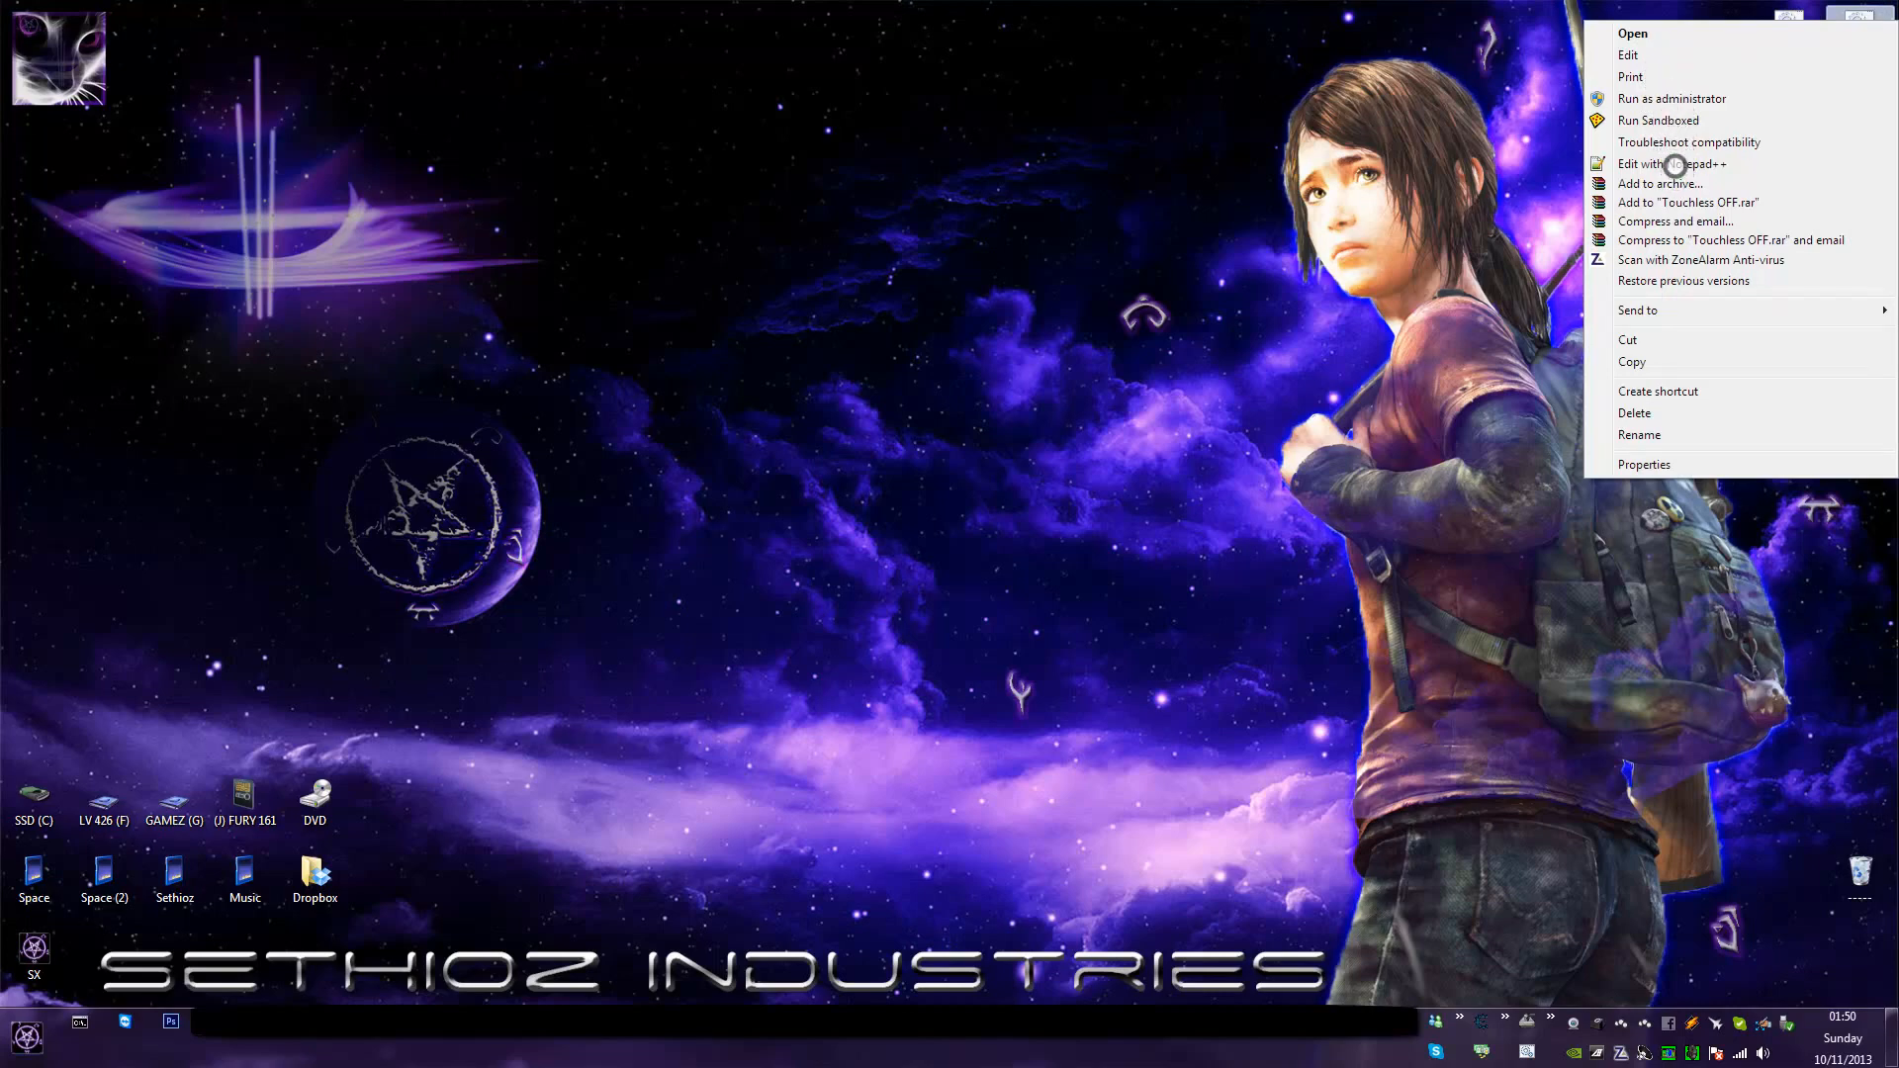
left_click(1670, 163)
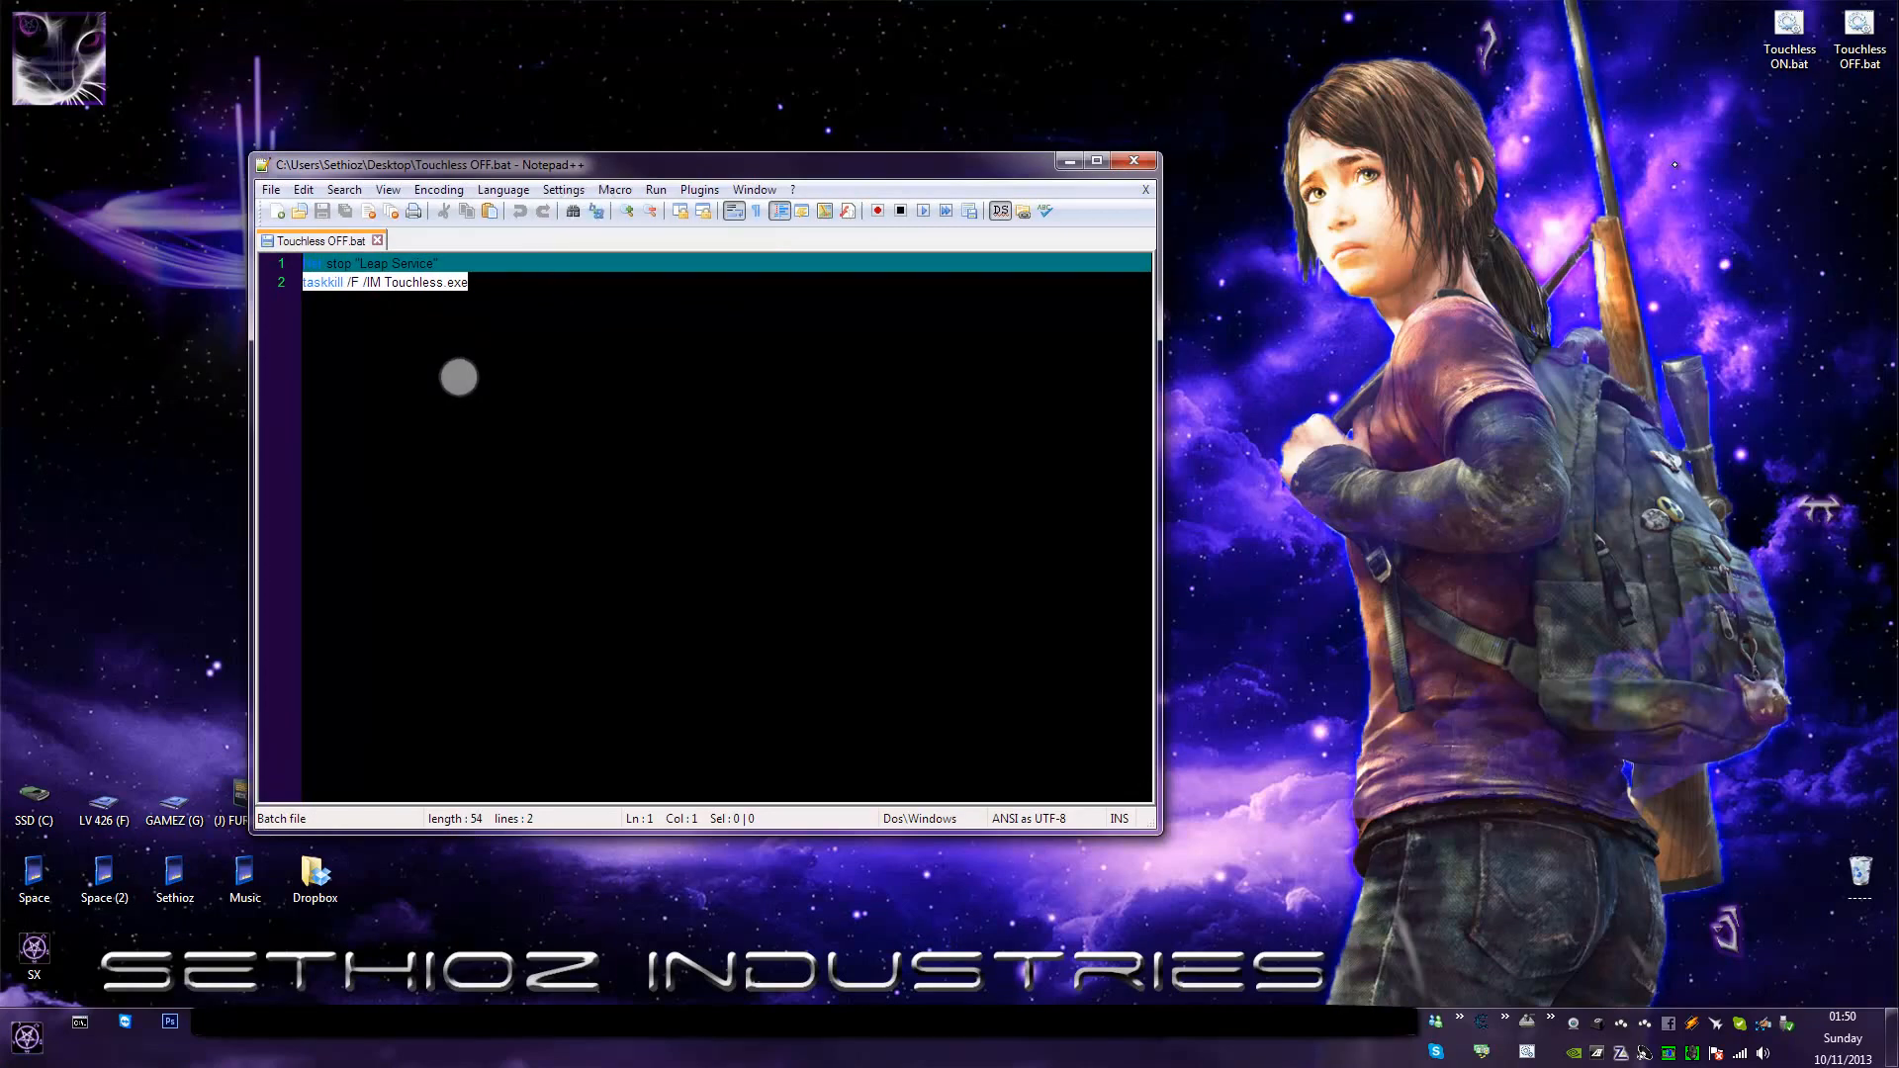
Show the Touchless ON.bat tab in Notepad++ with its Leap service and Touchless.exe lines.
left_click(1094, 163)
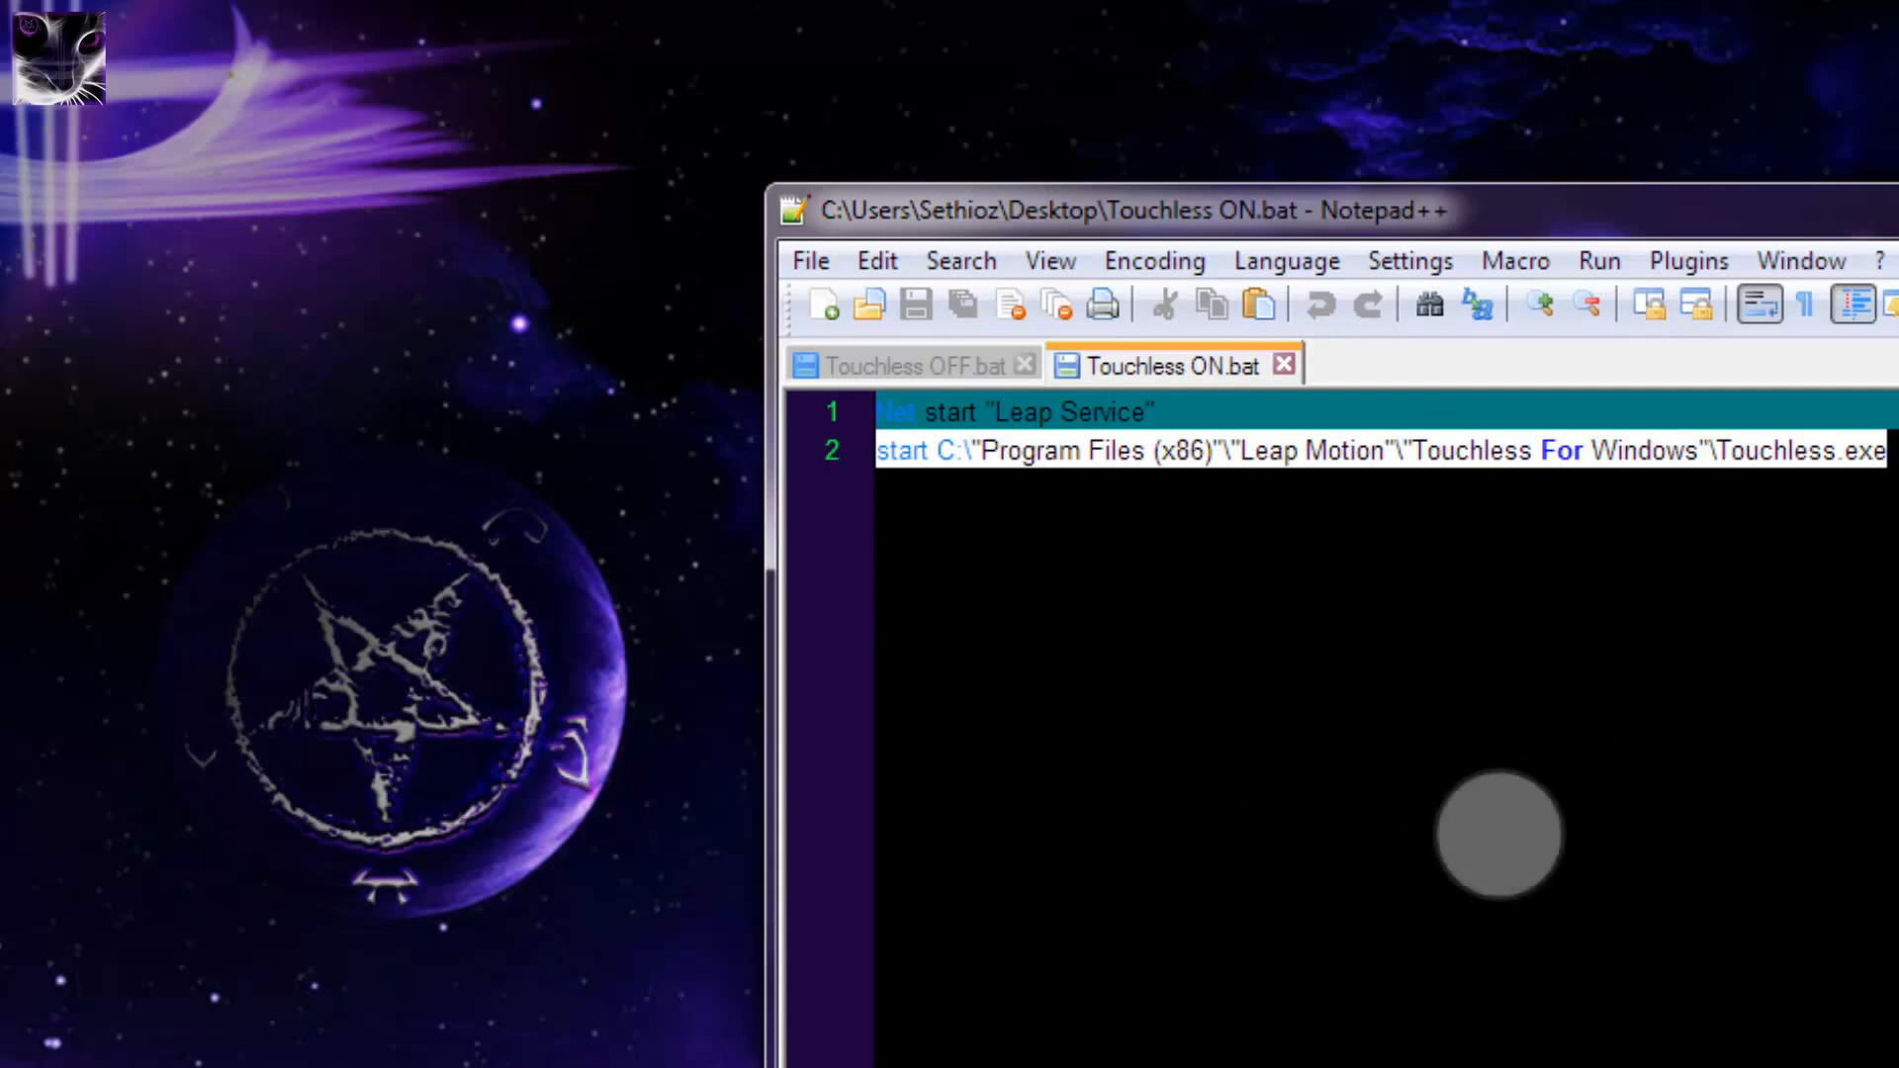
mouse_move(1496, 480)
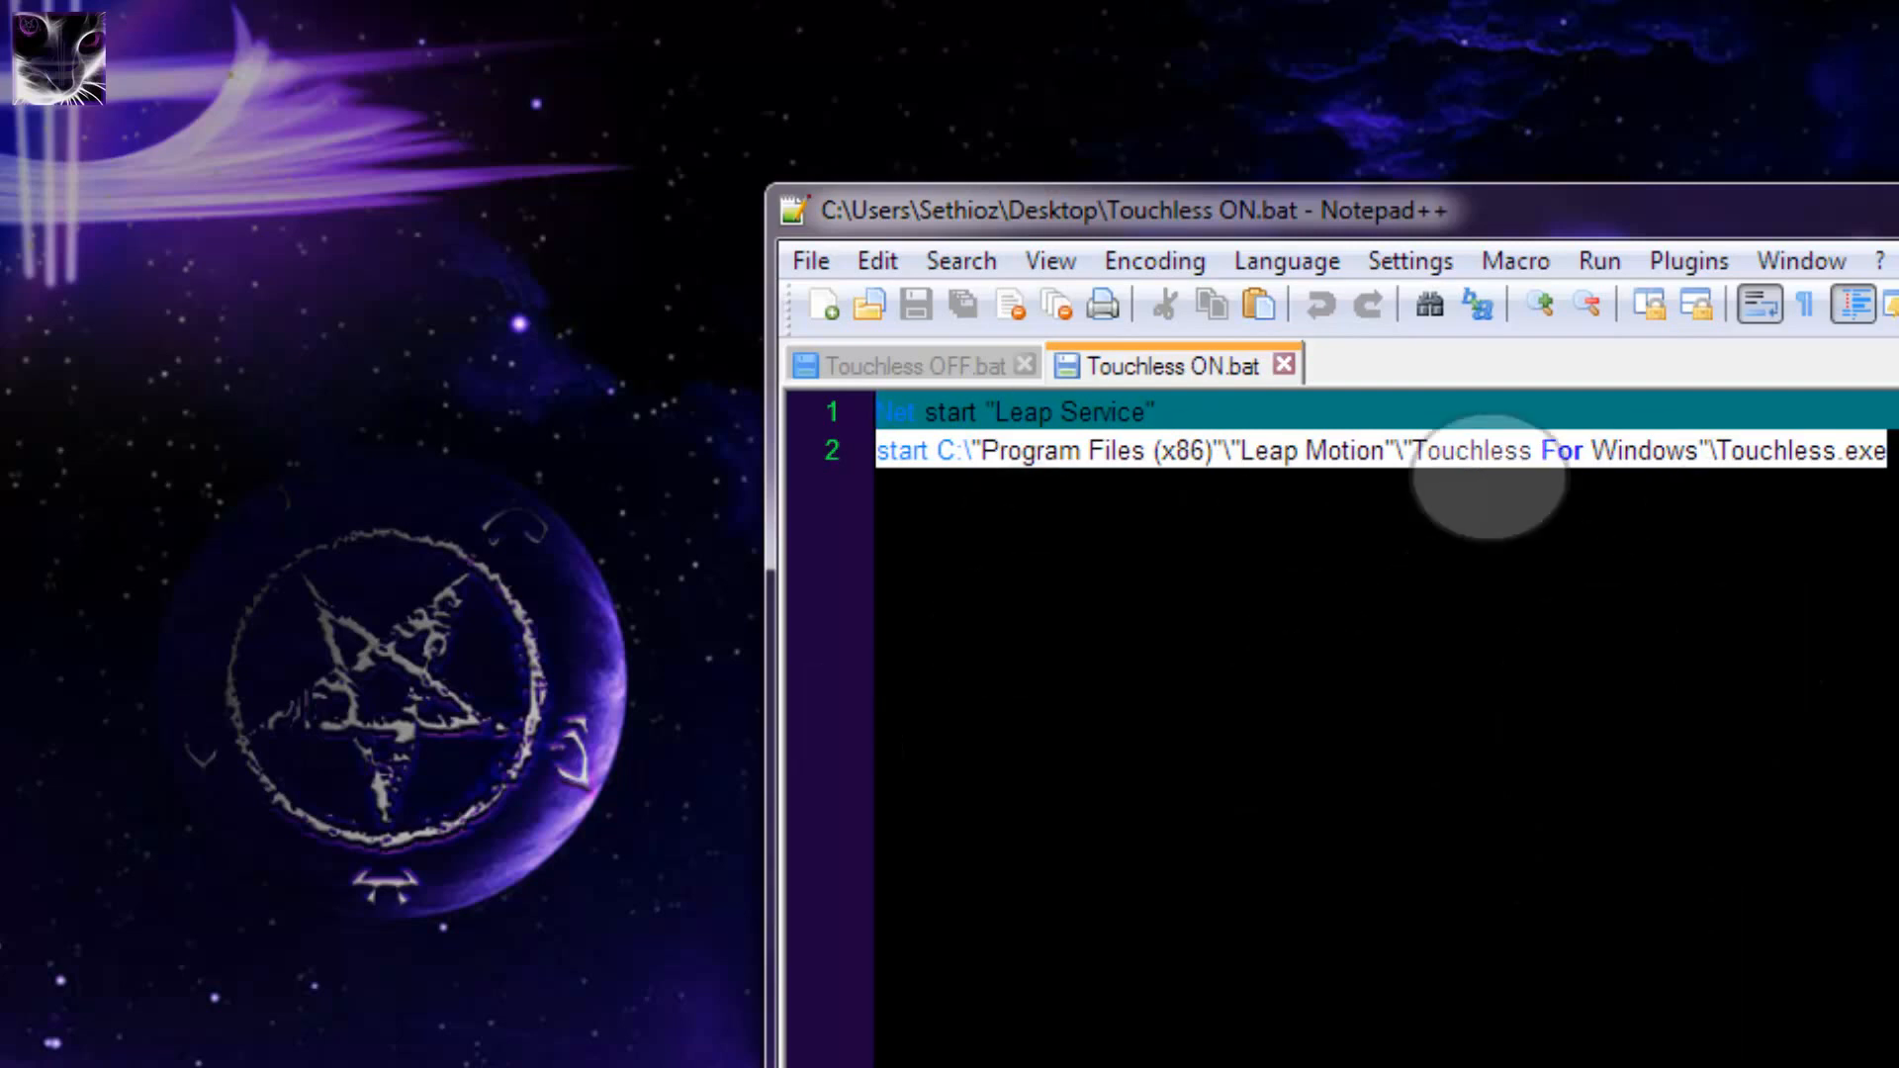
mouse_move(1652, 908)
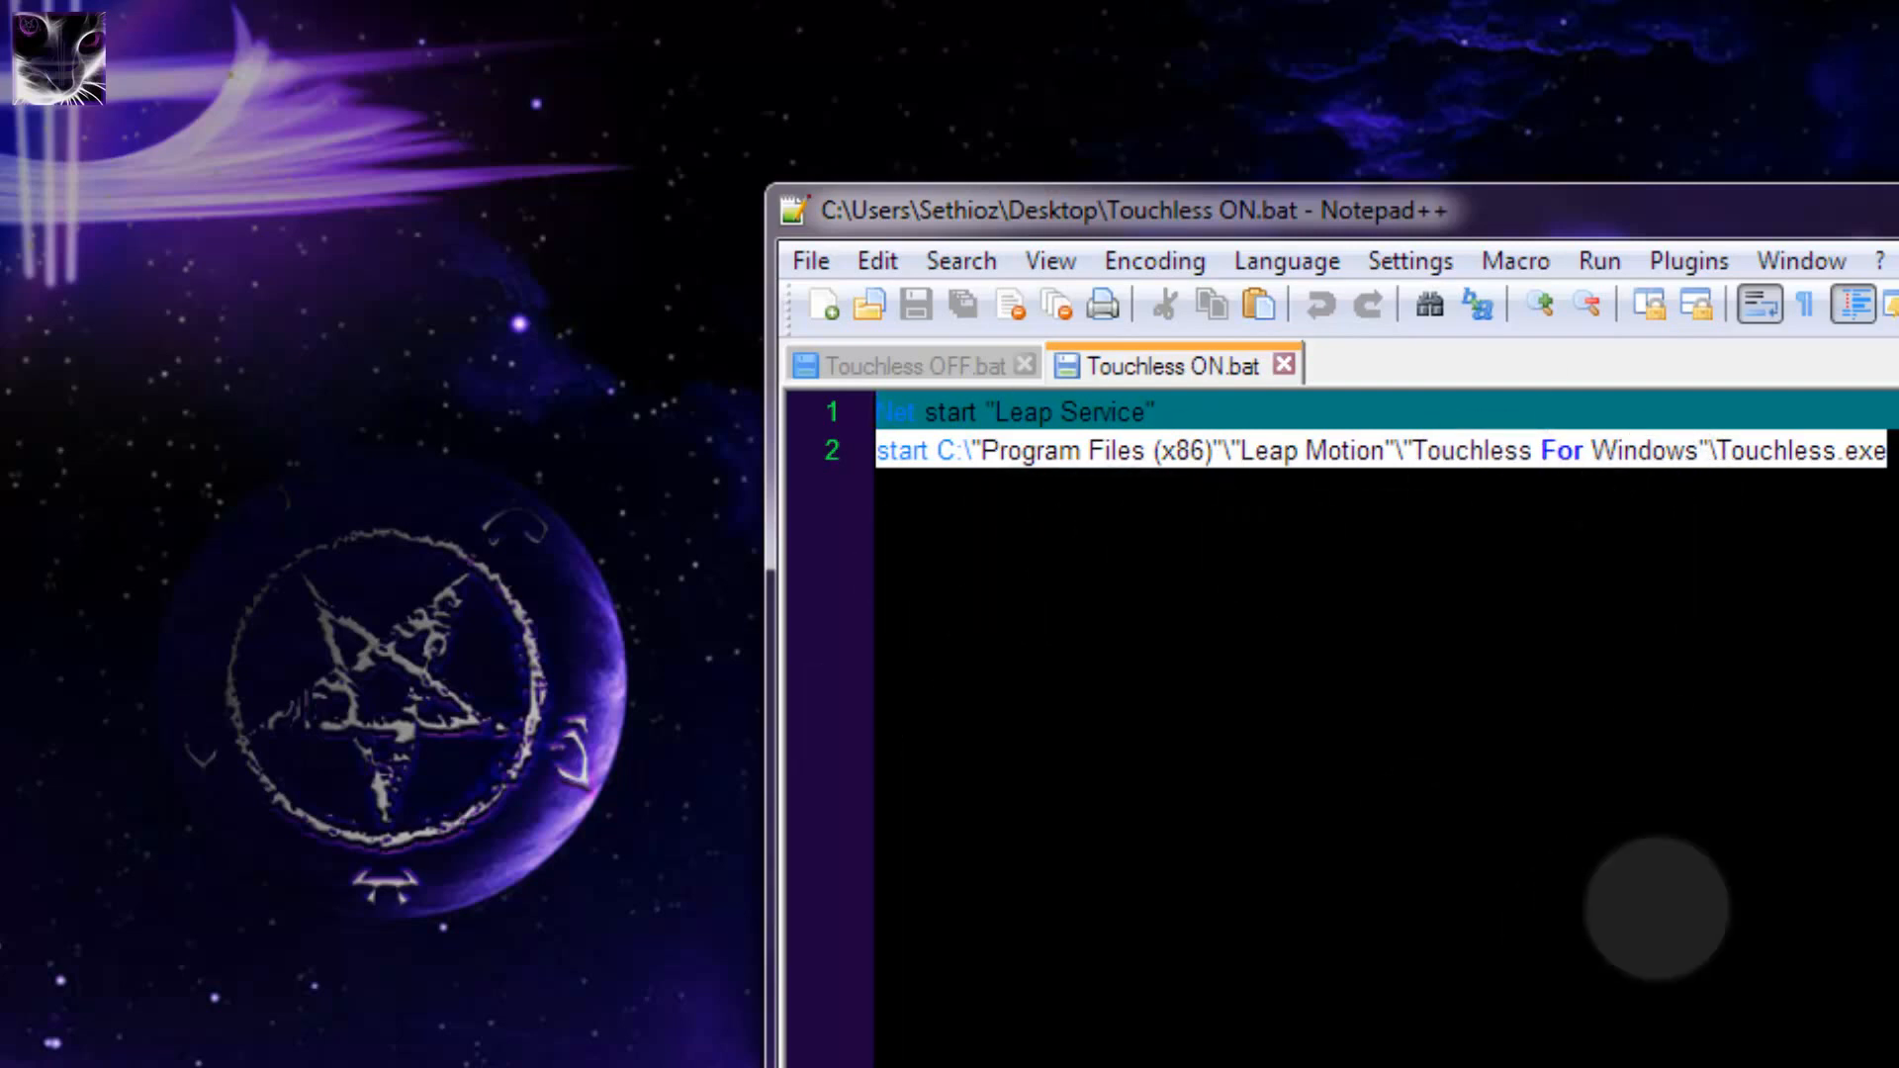